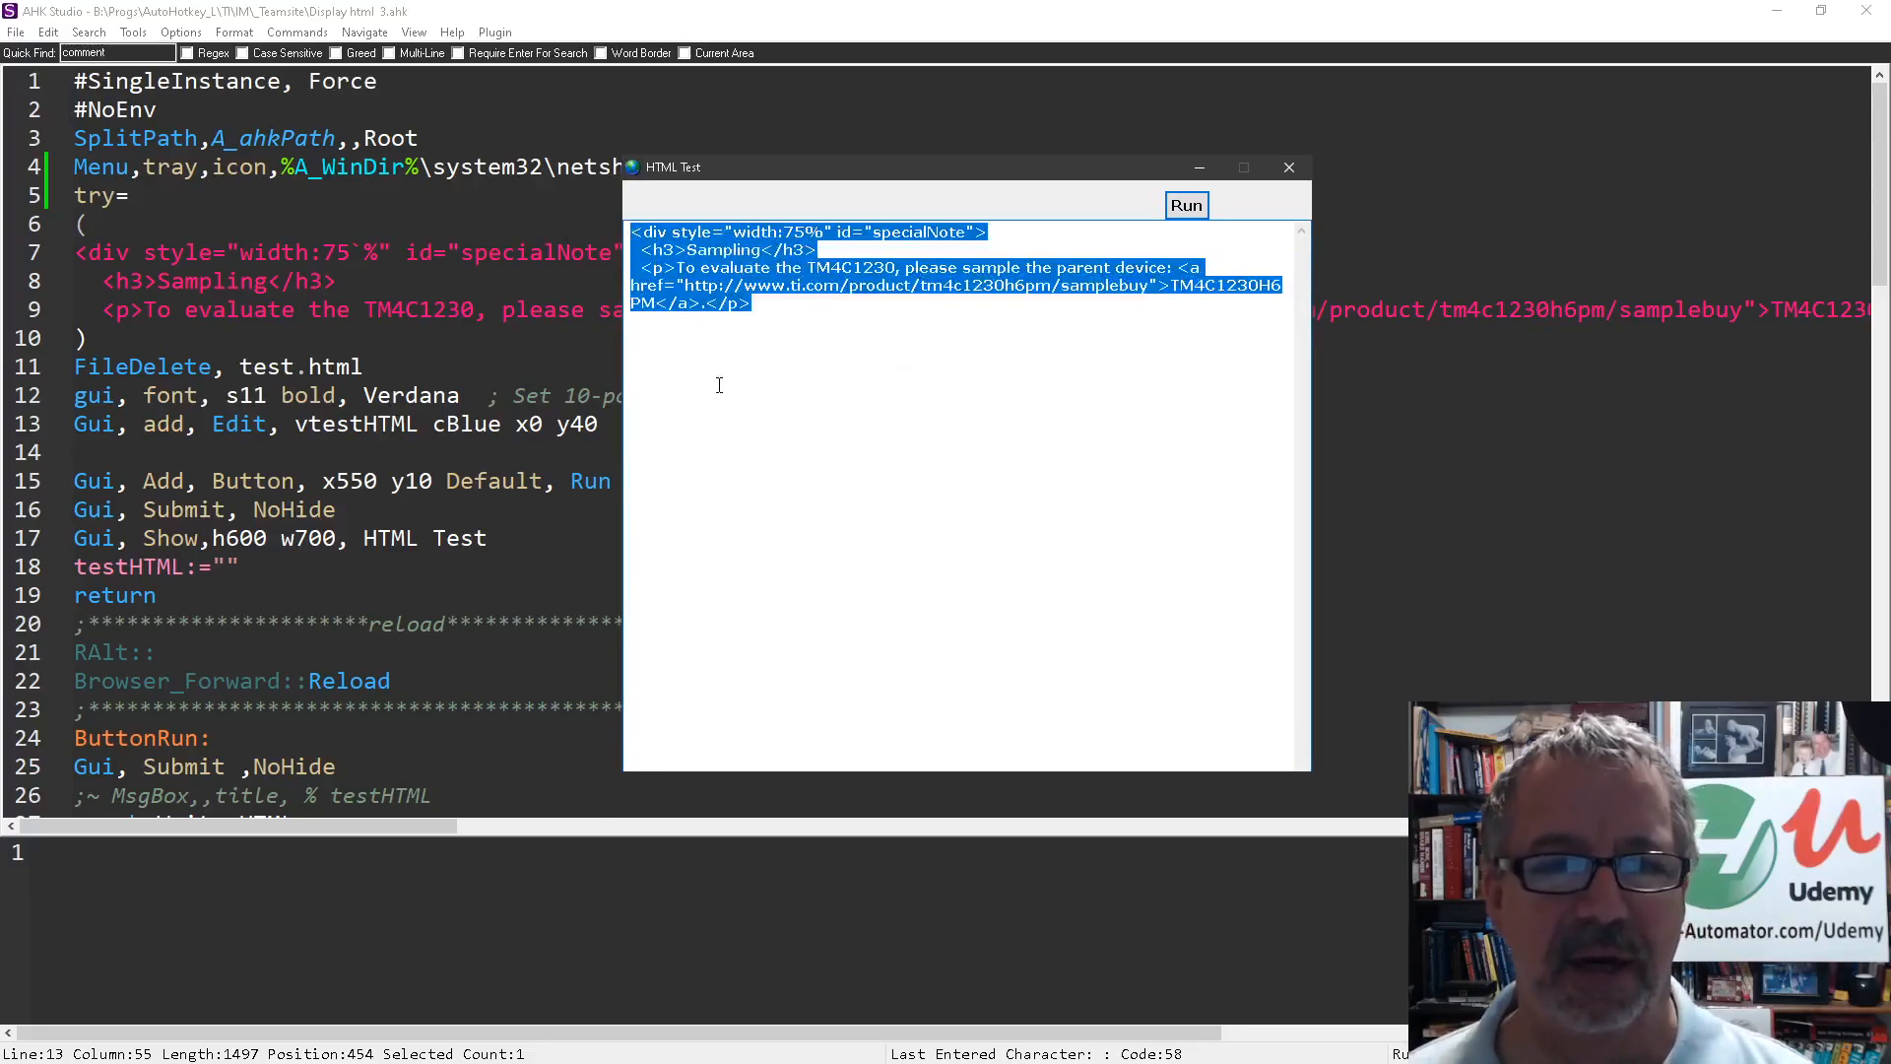
- Render the HTML snippet as the Sampling page, then close the Display html 3.ahk preview
left_click(1186, 205)
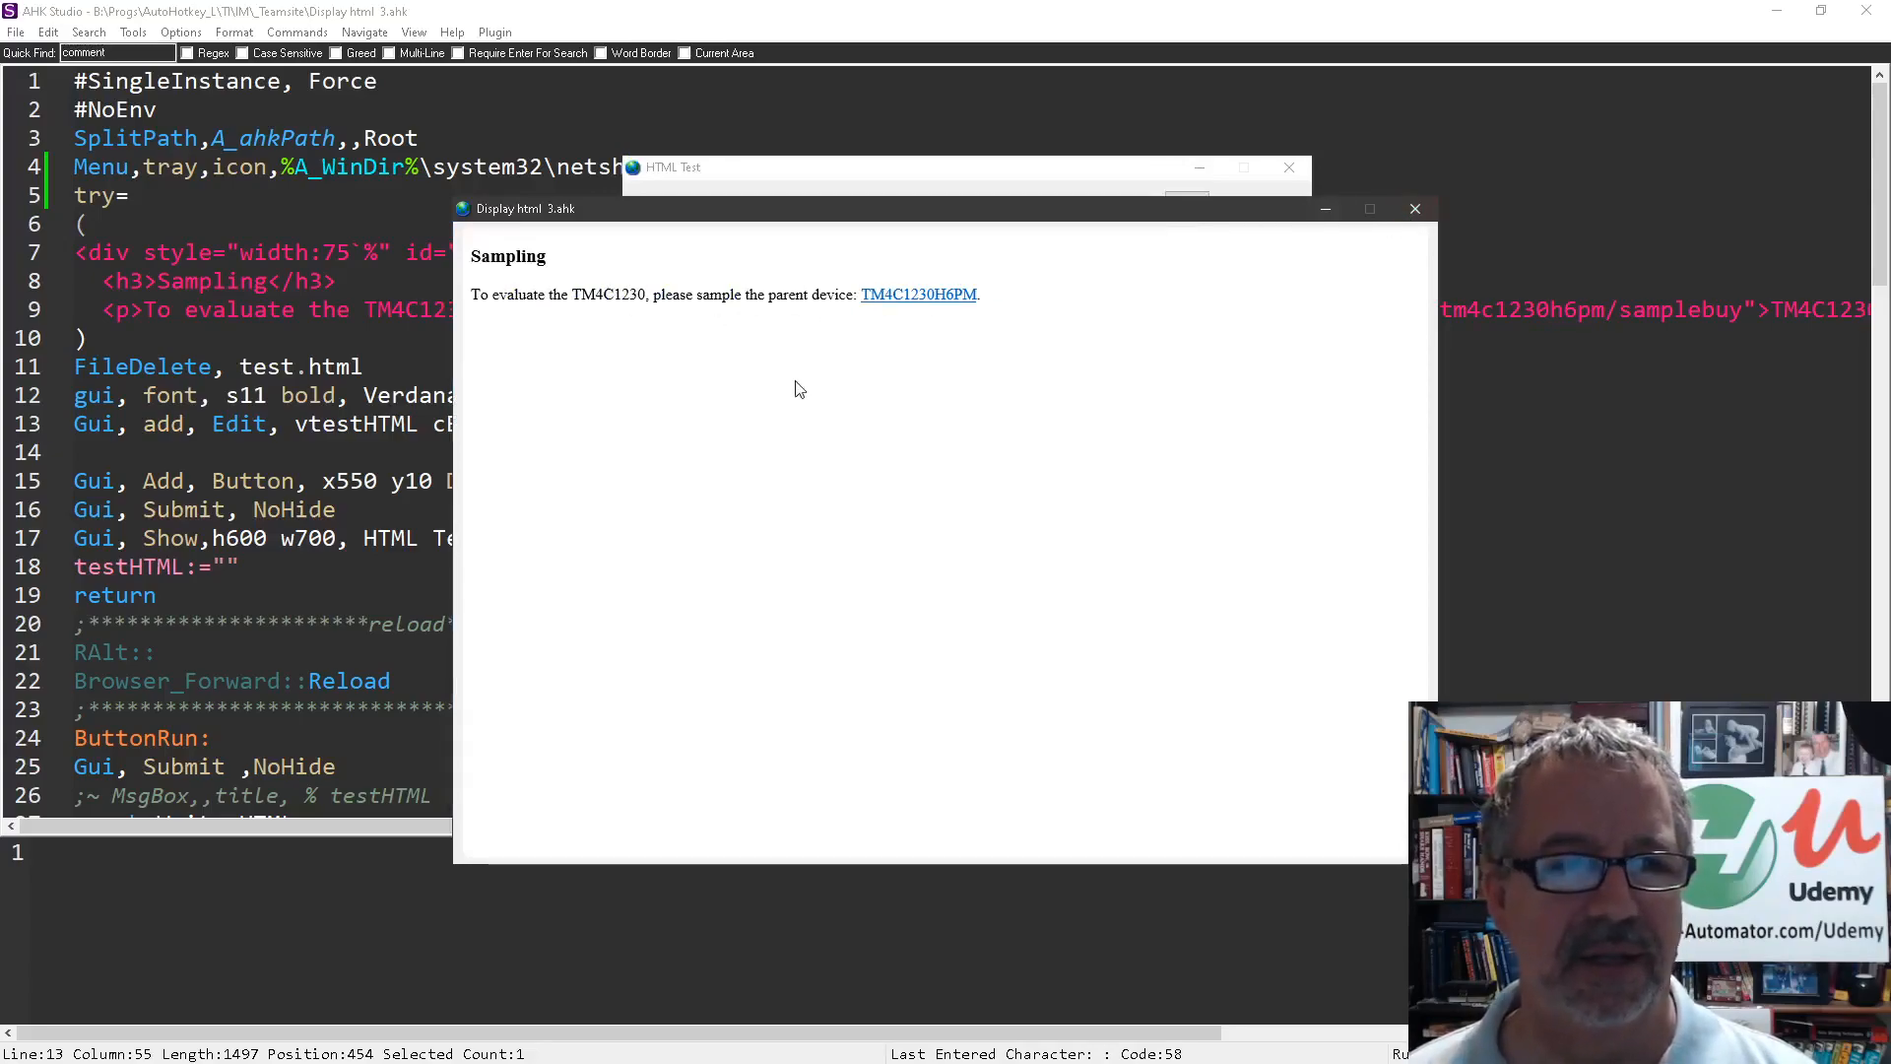
left_click(1186, 205)
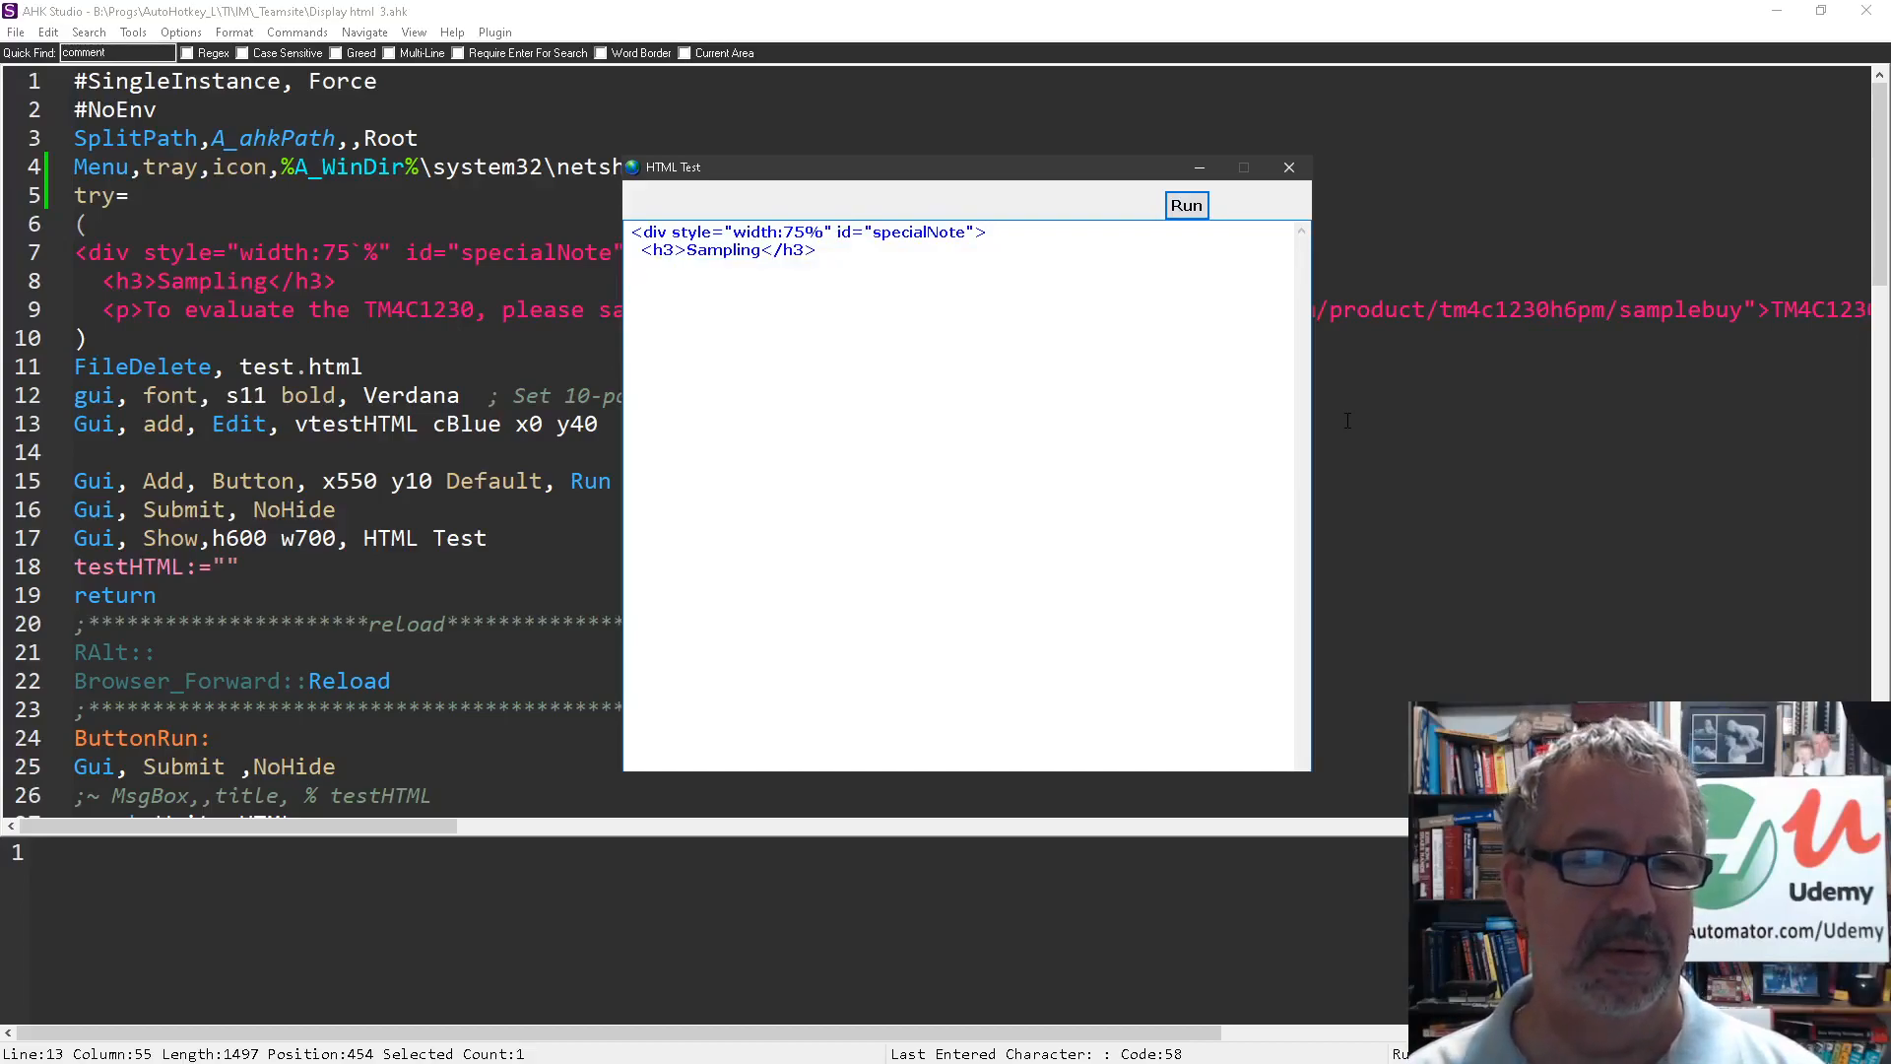
- Write a span styled color:blue containing 'hello world' in the HTML Test box
type("d")
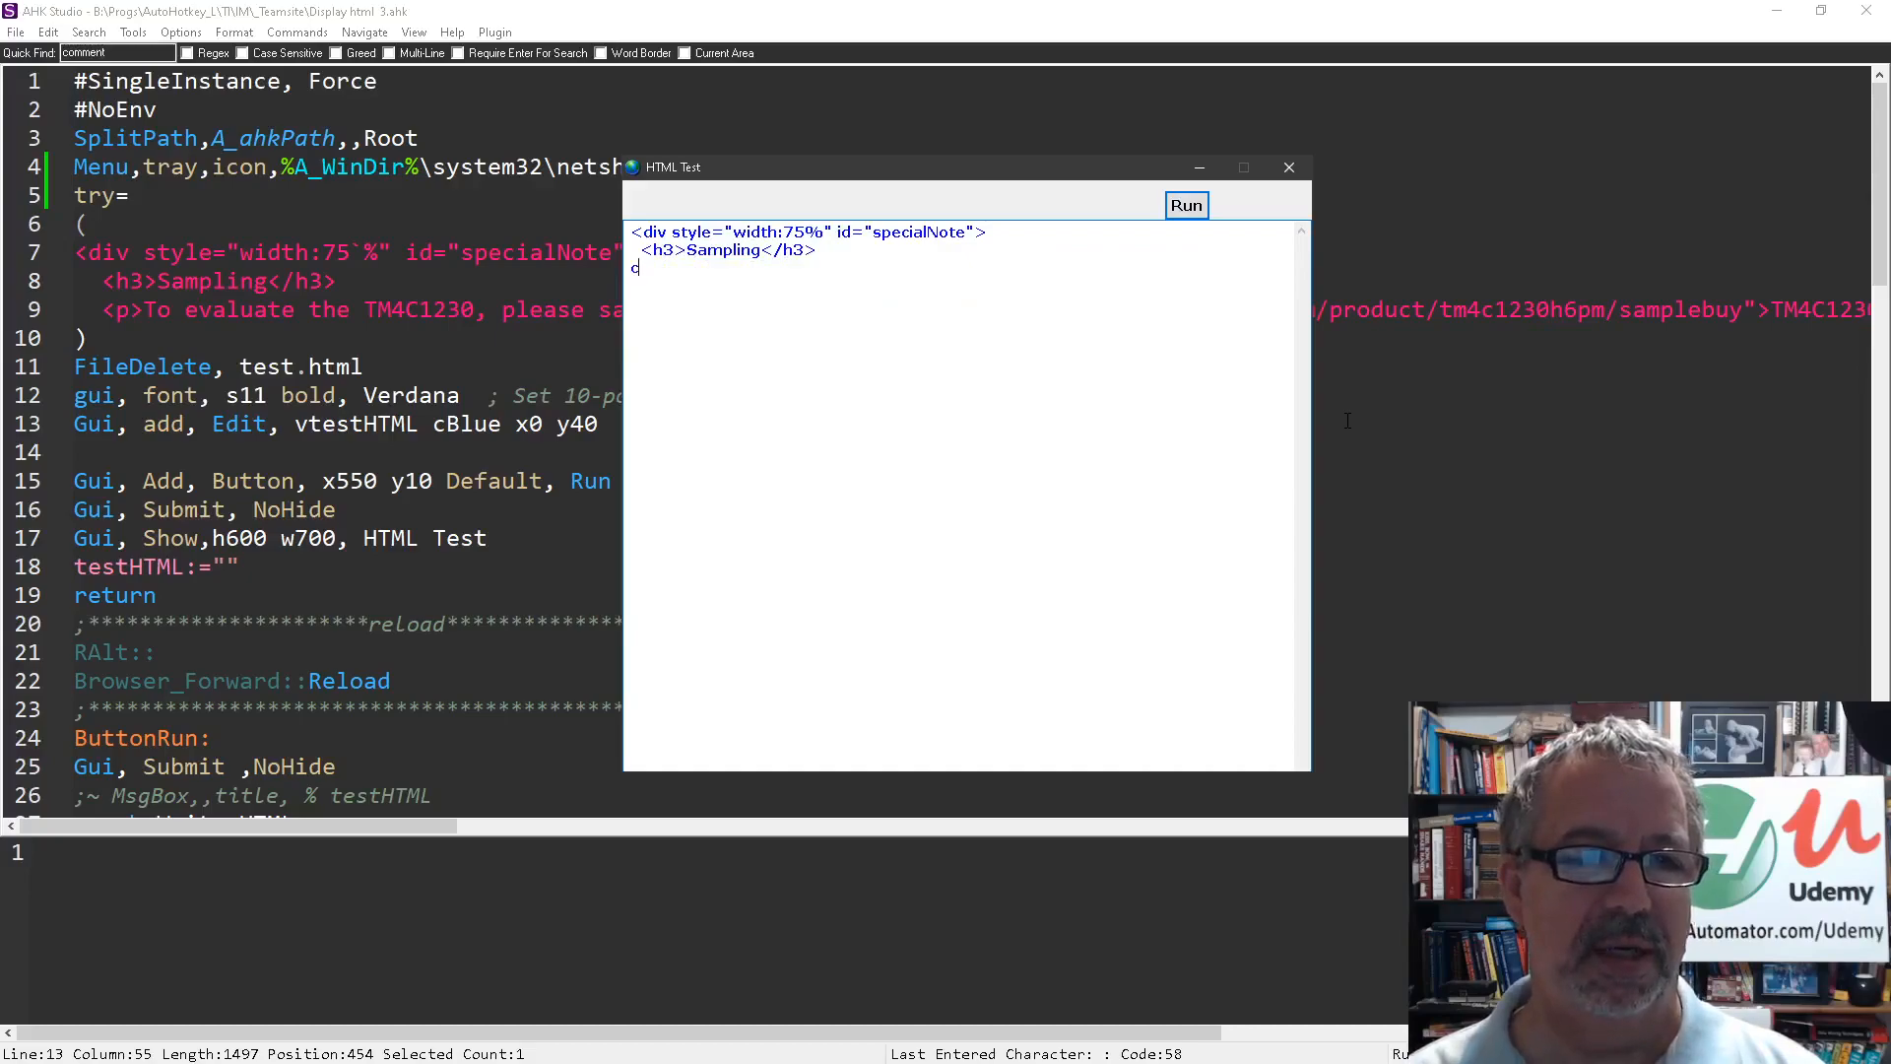
type("b")
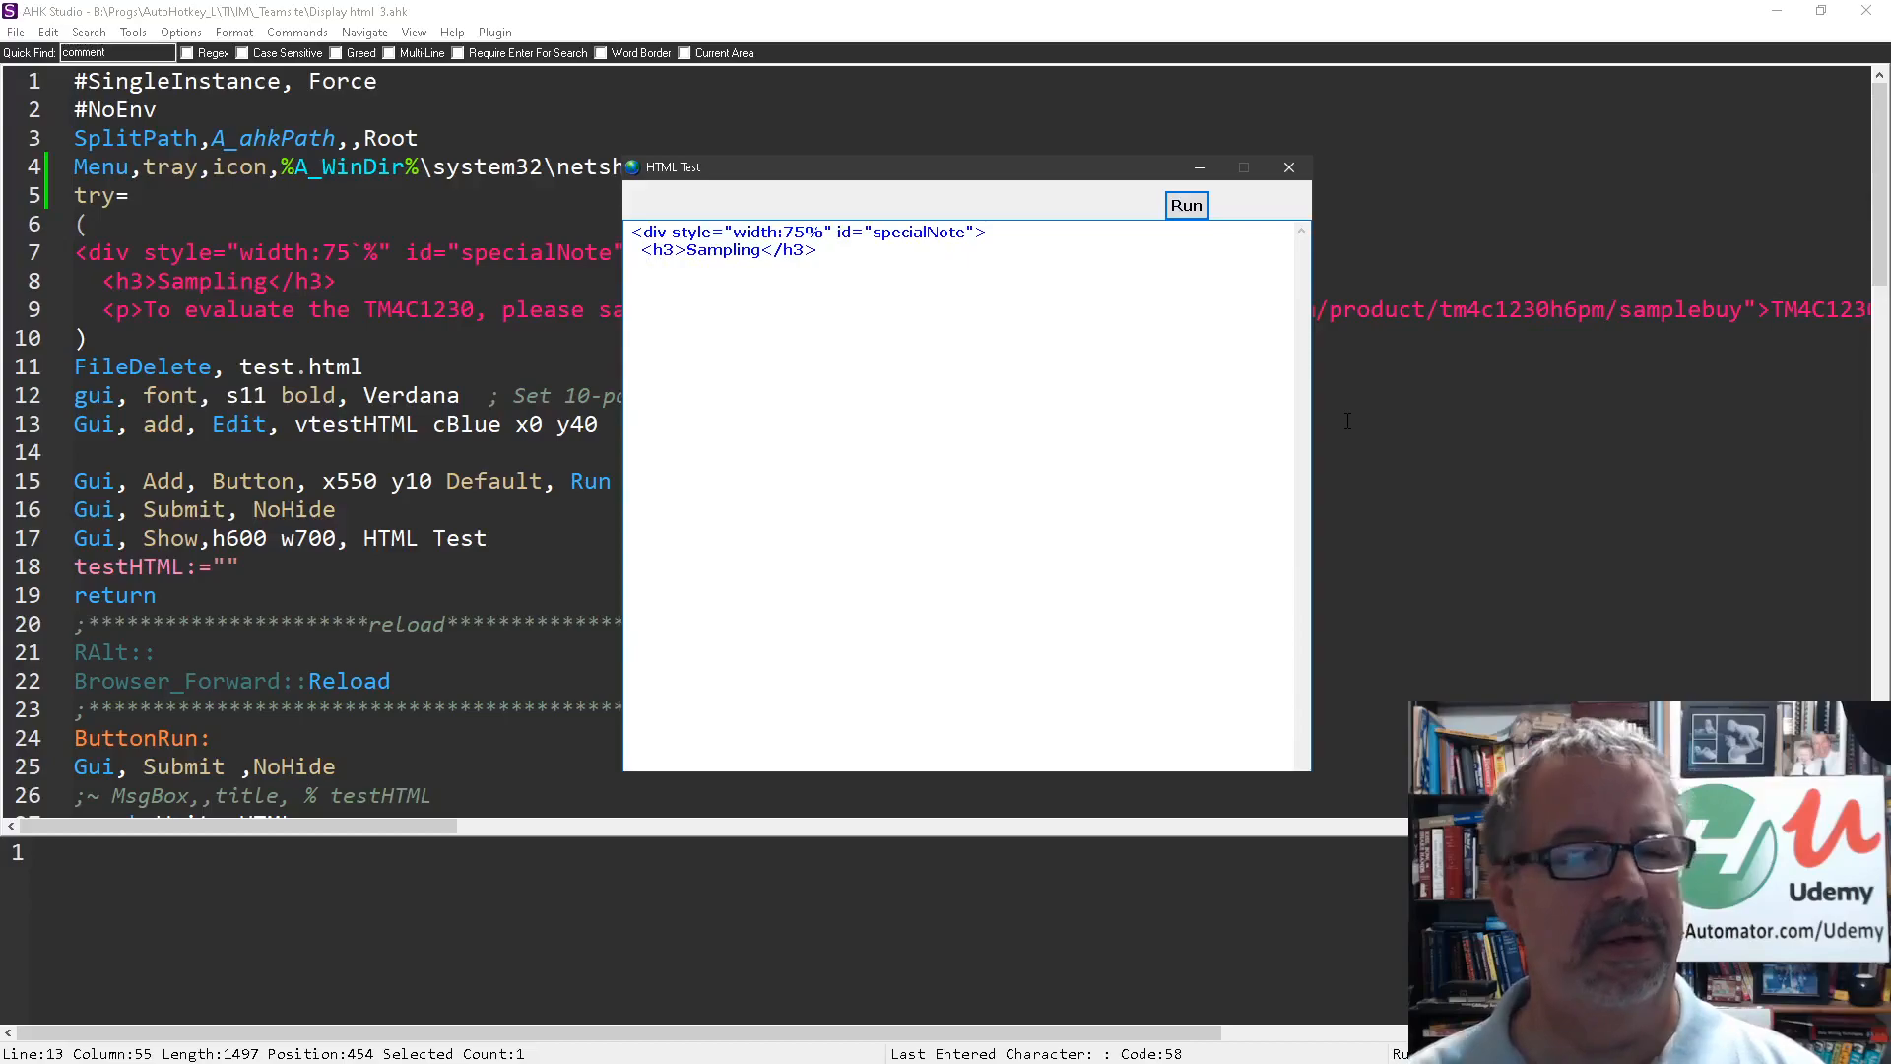
type("bcolo")
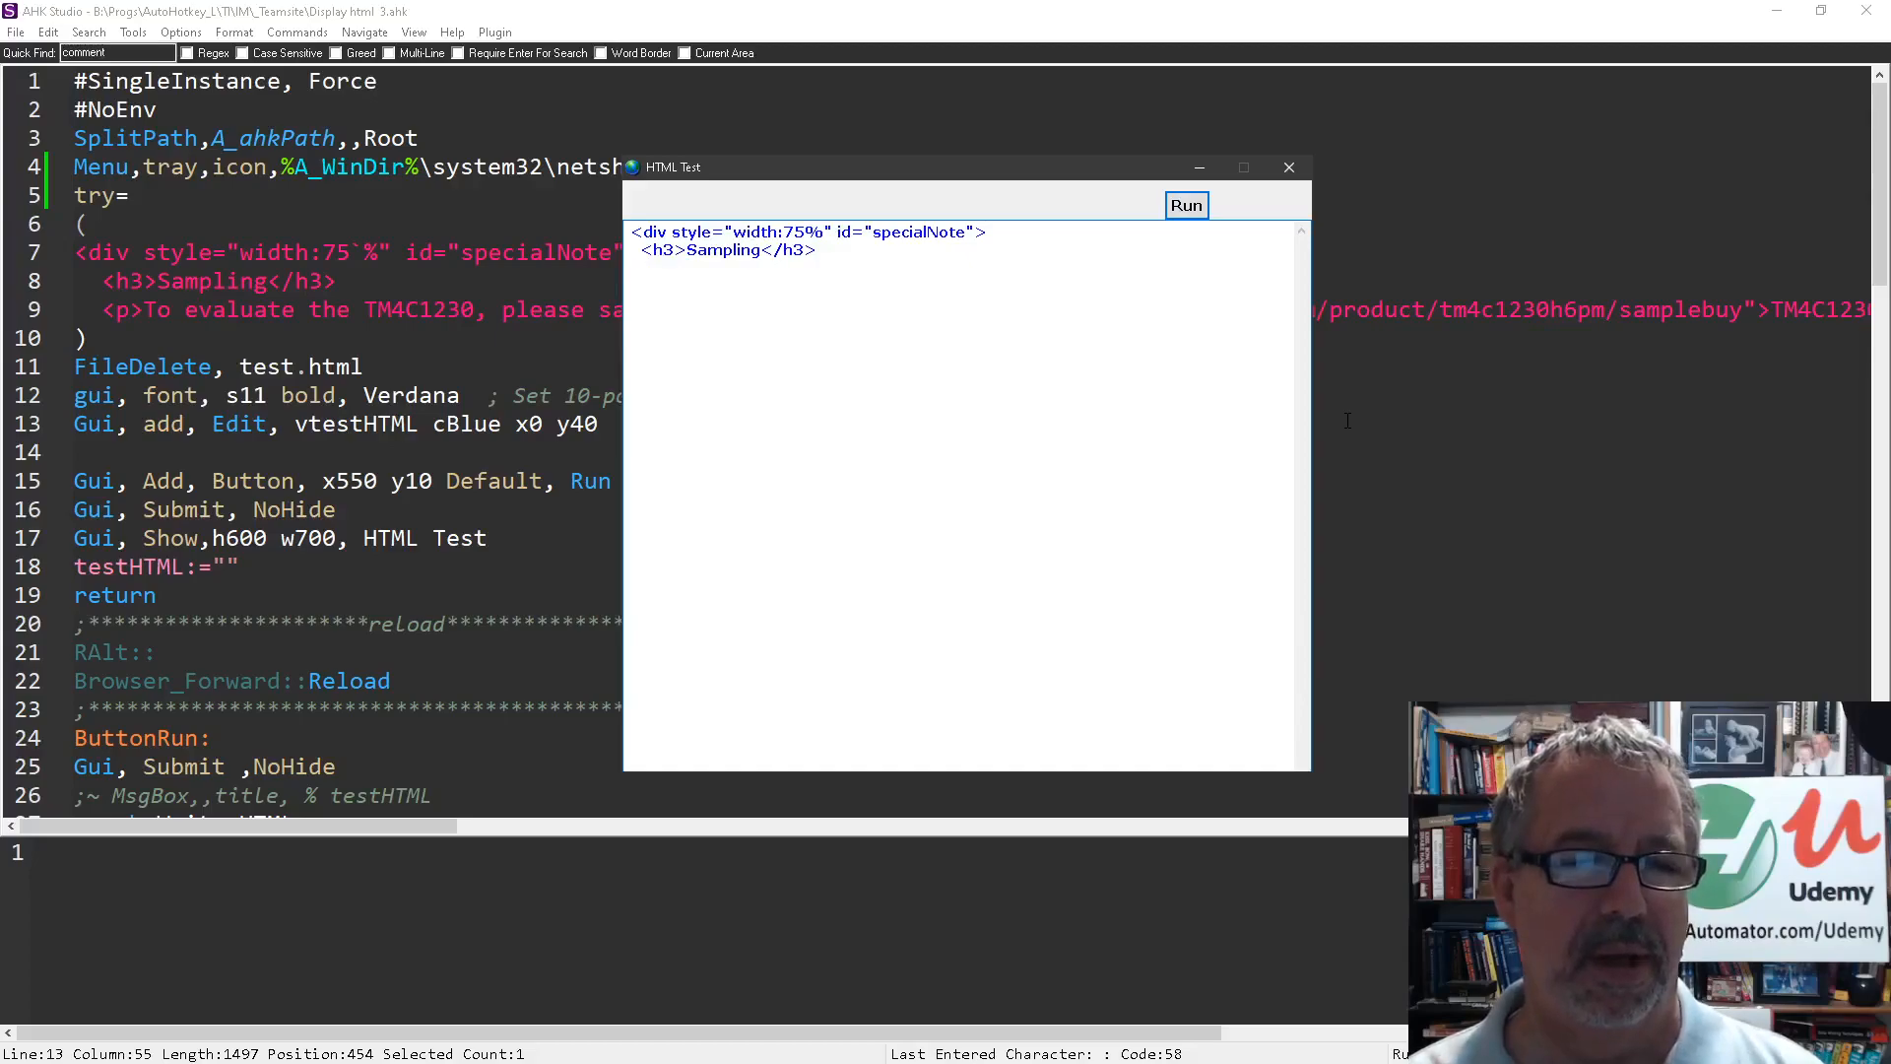
type("cblu")
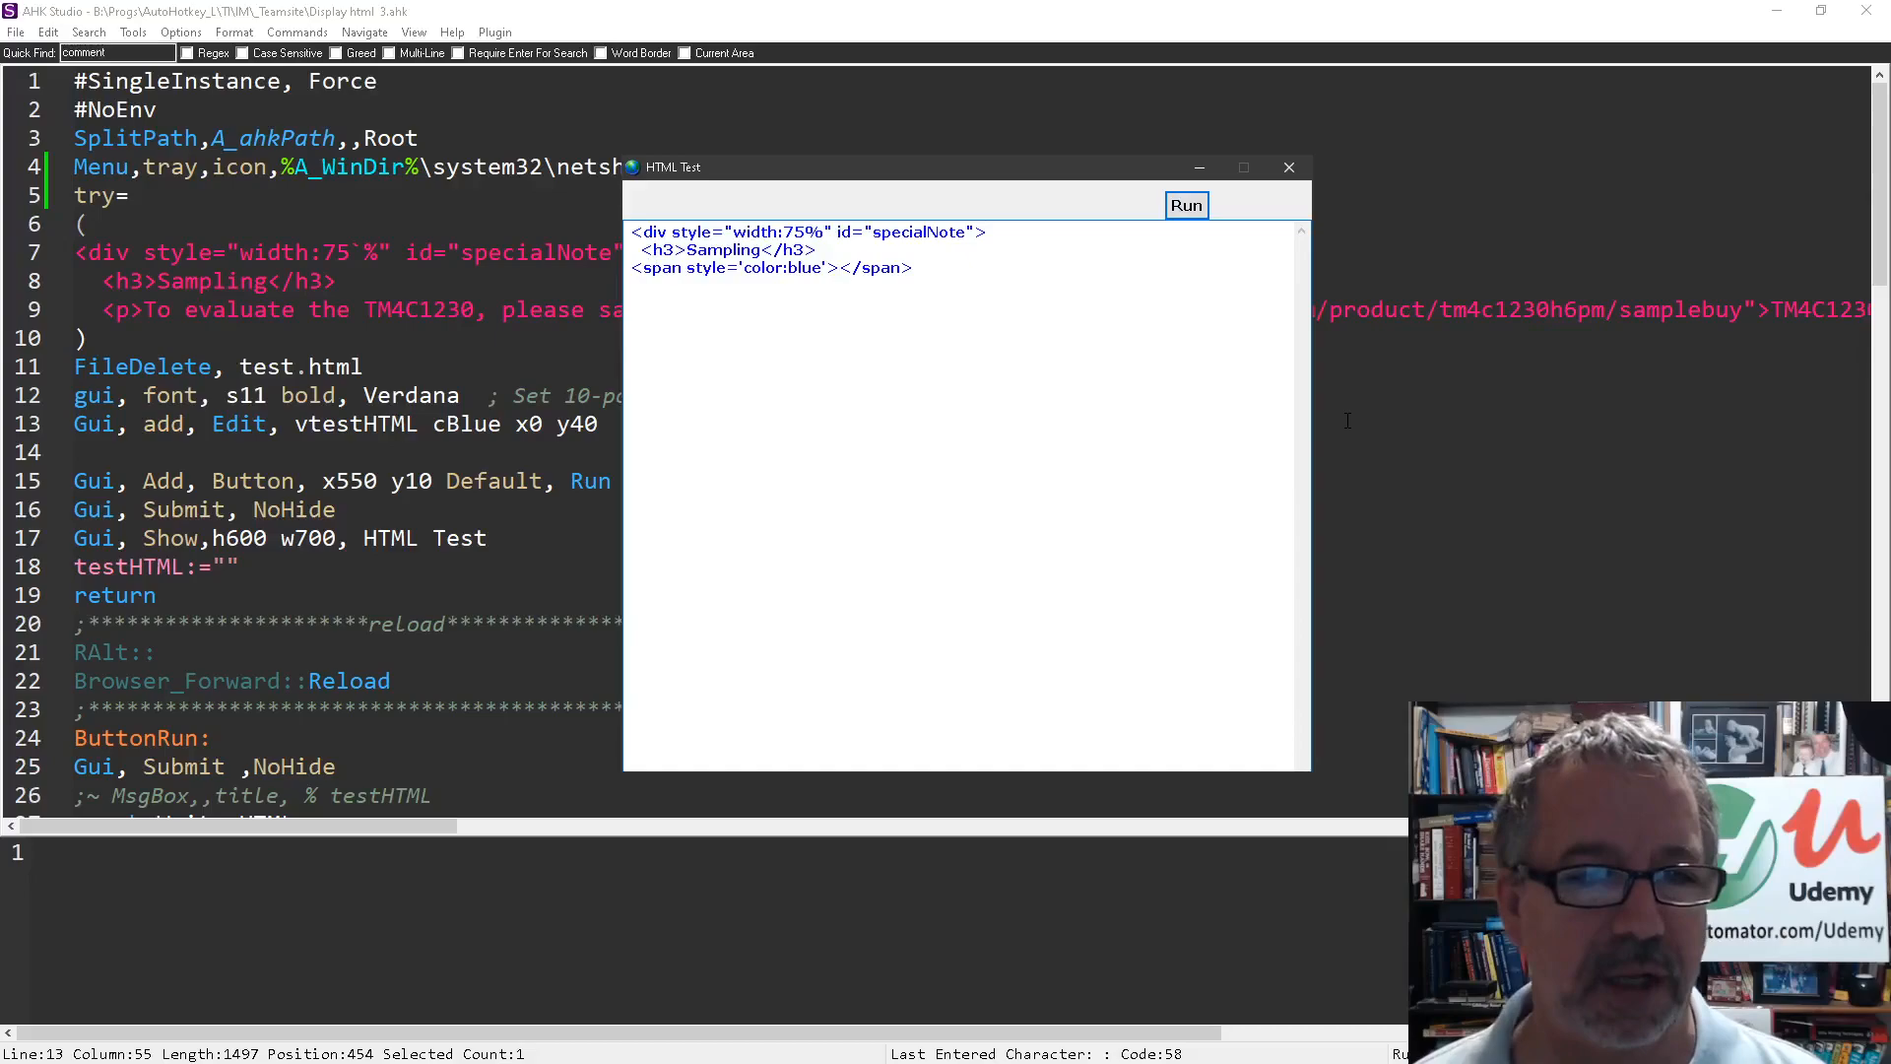
type("hello")
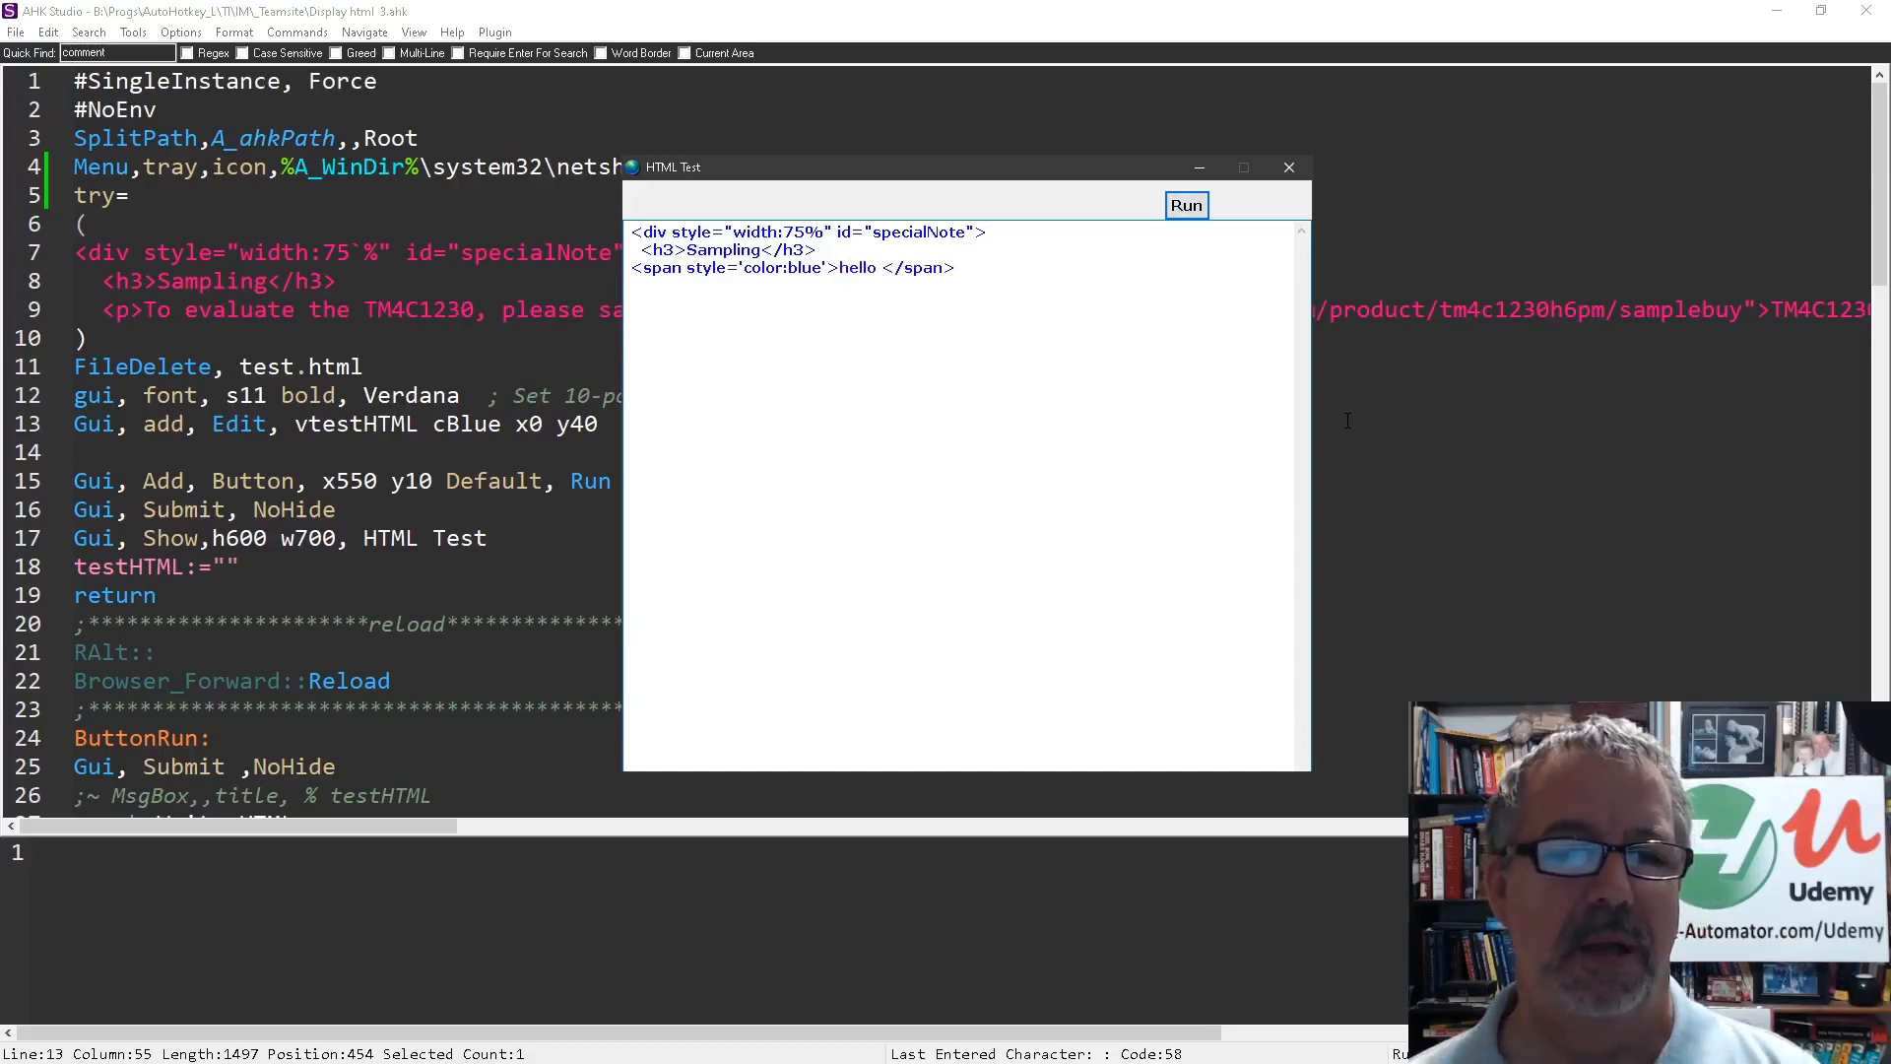
type("world")
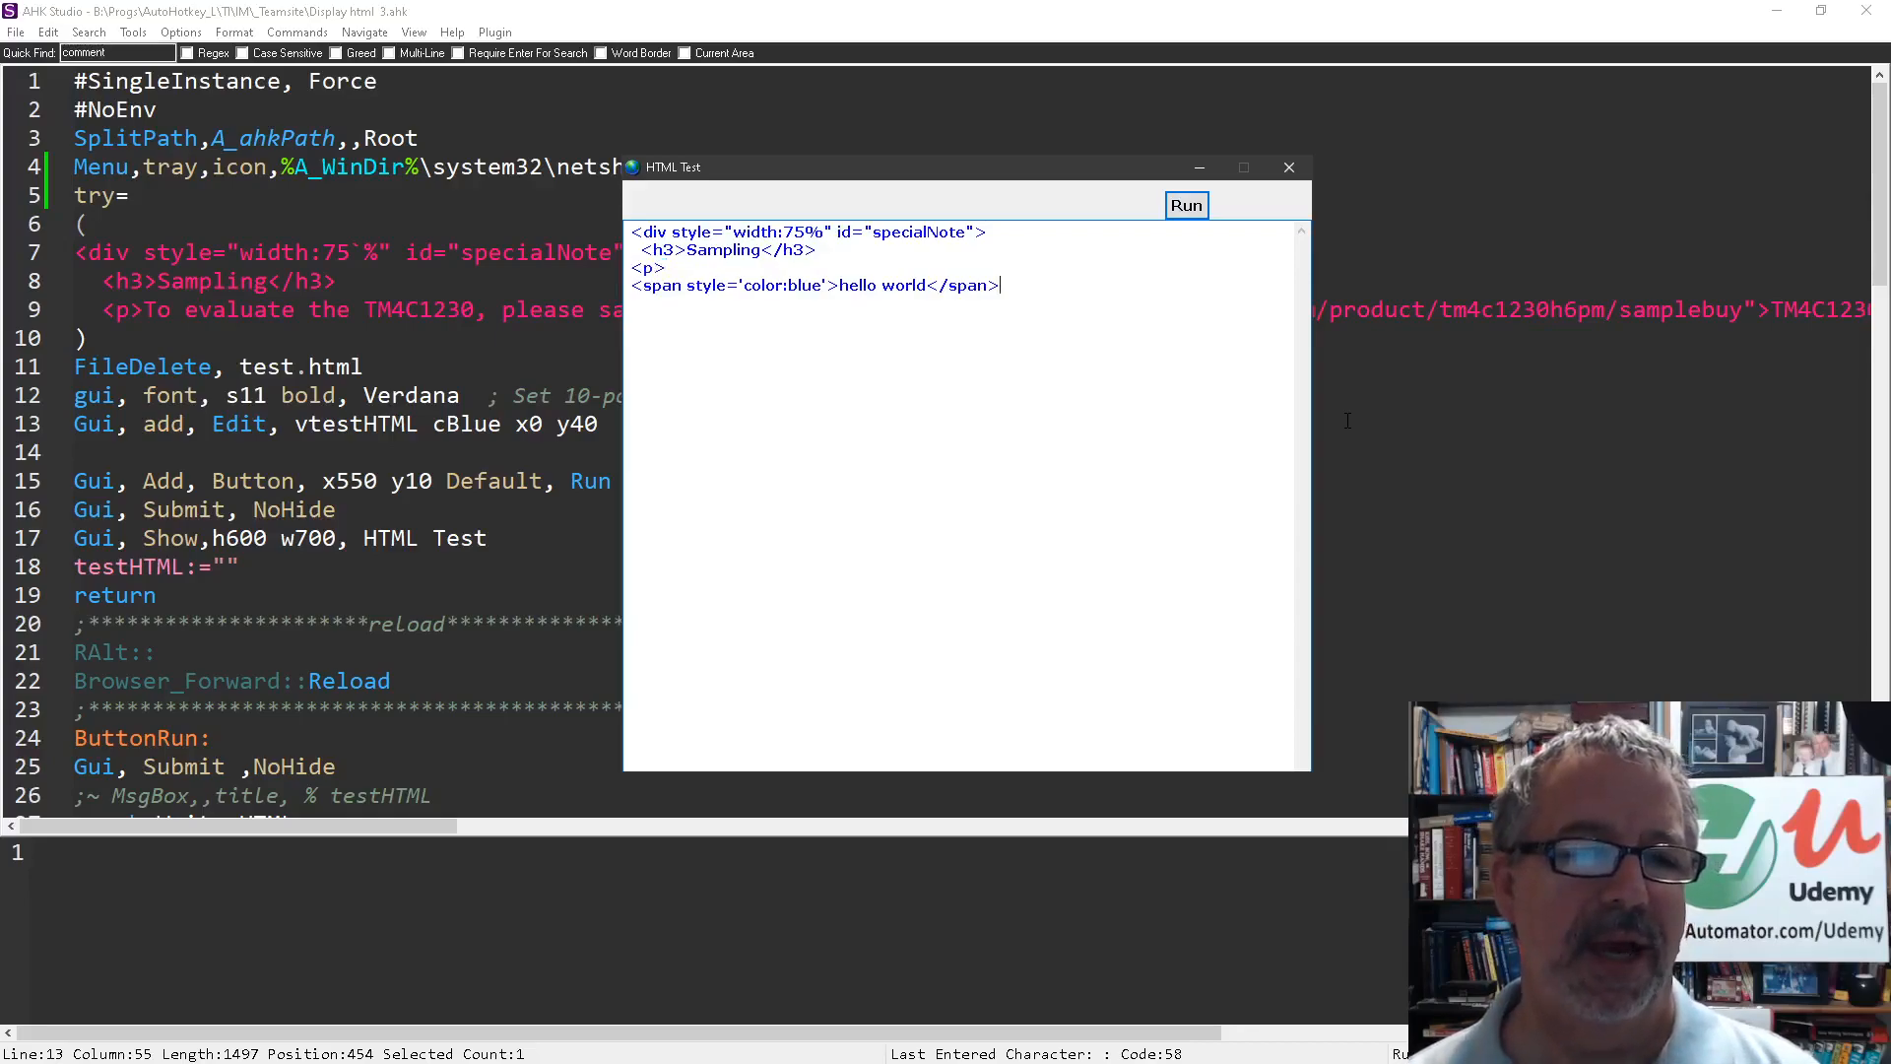
- Wrap it in a <p> and add a <br /> followed by 'that's cool'
type("<p>")
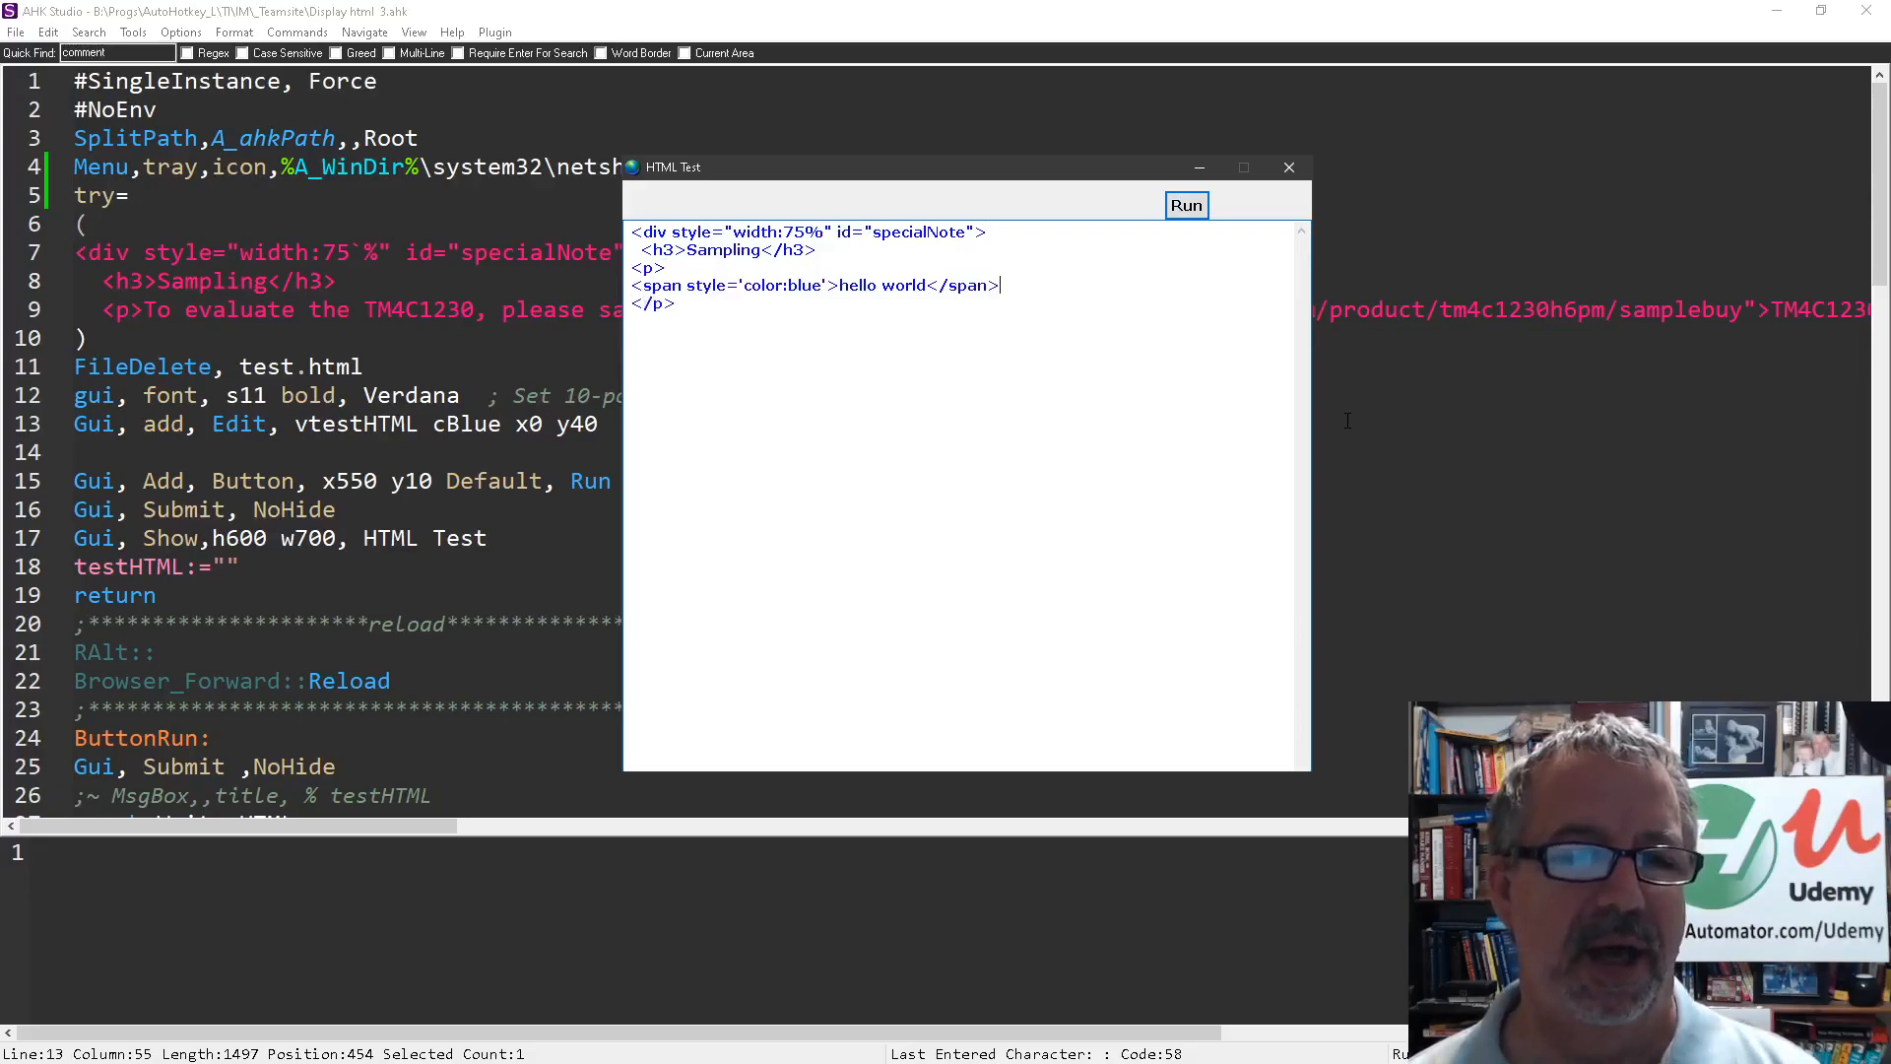
type("lb")
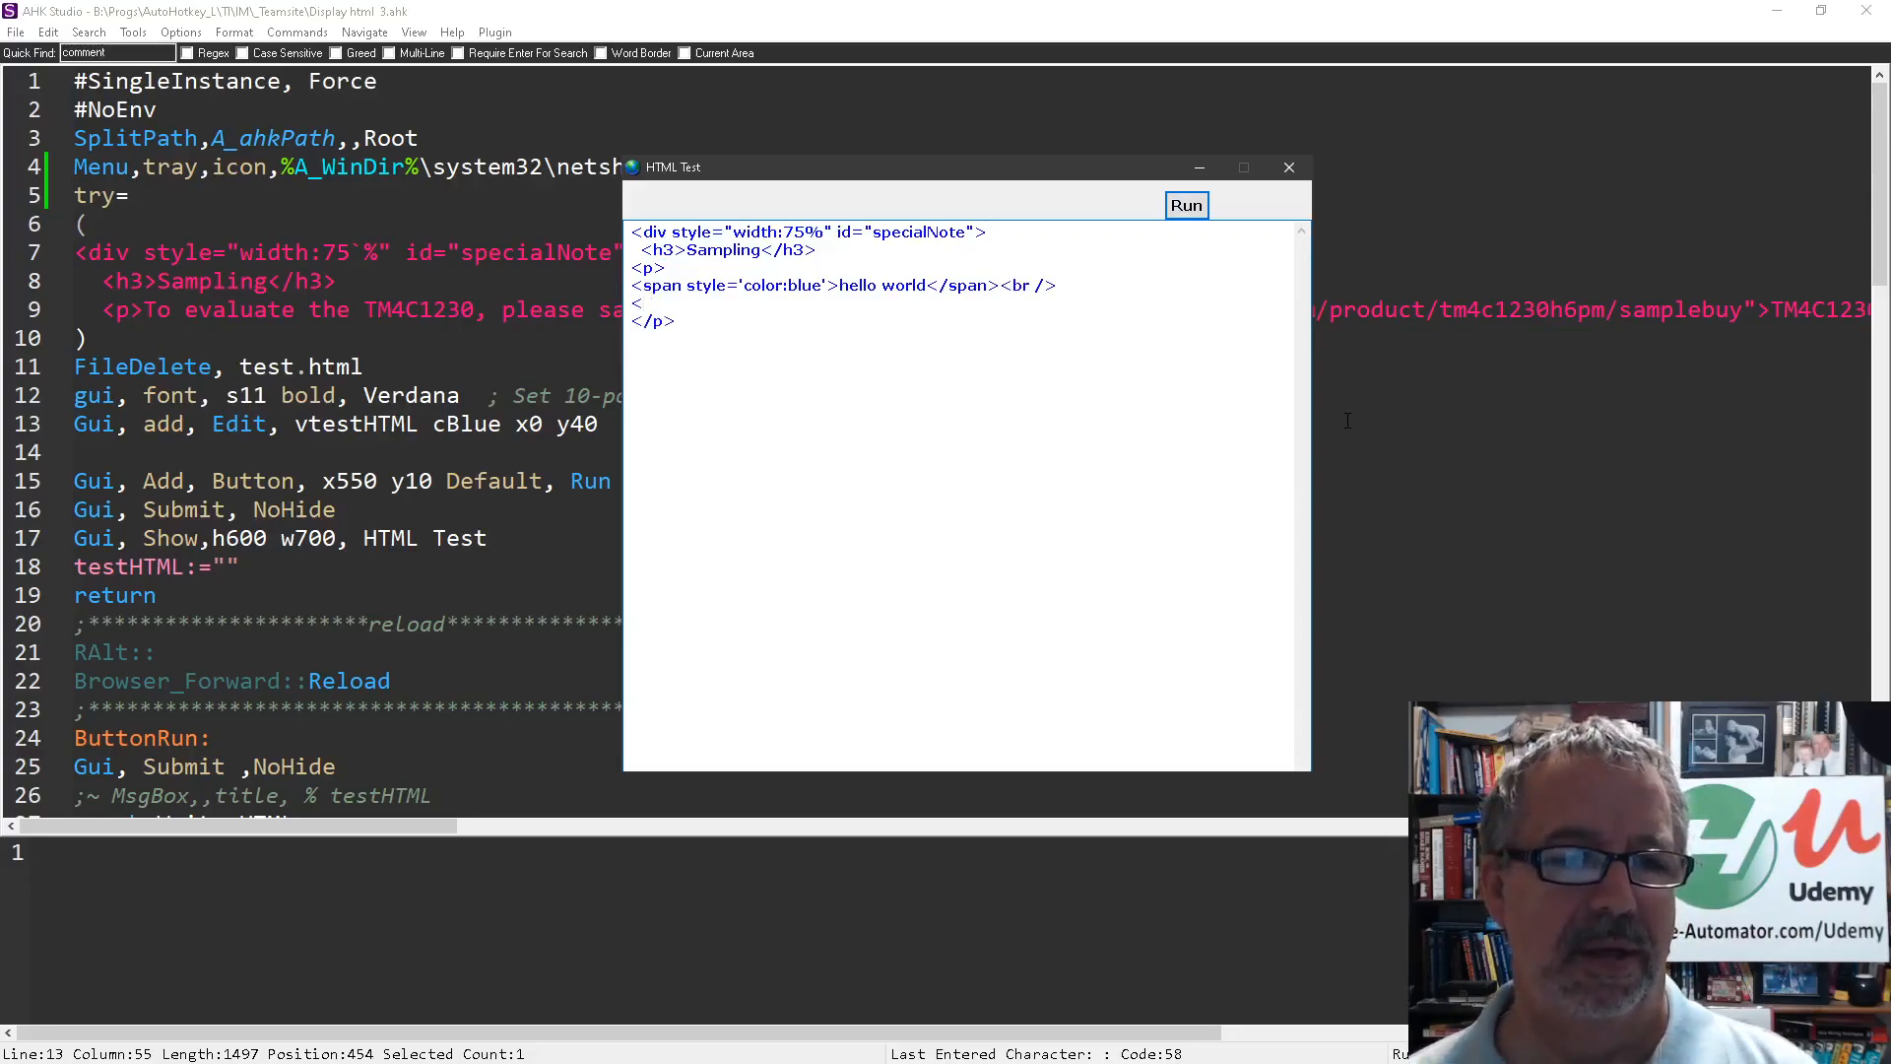
type("that's cool")
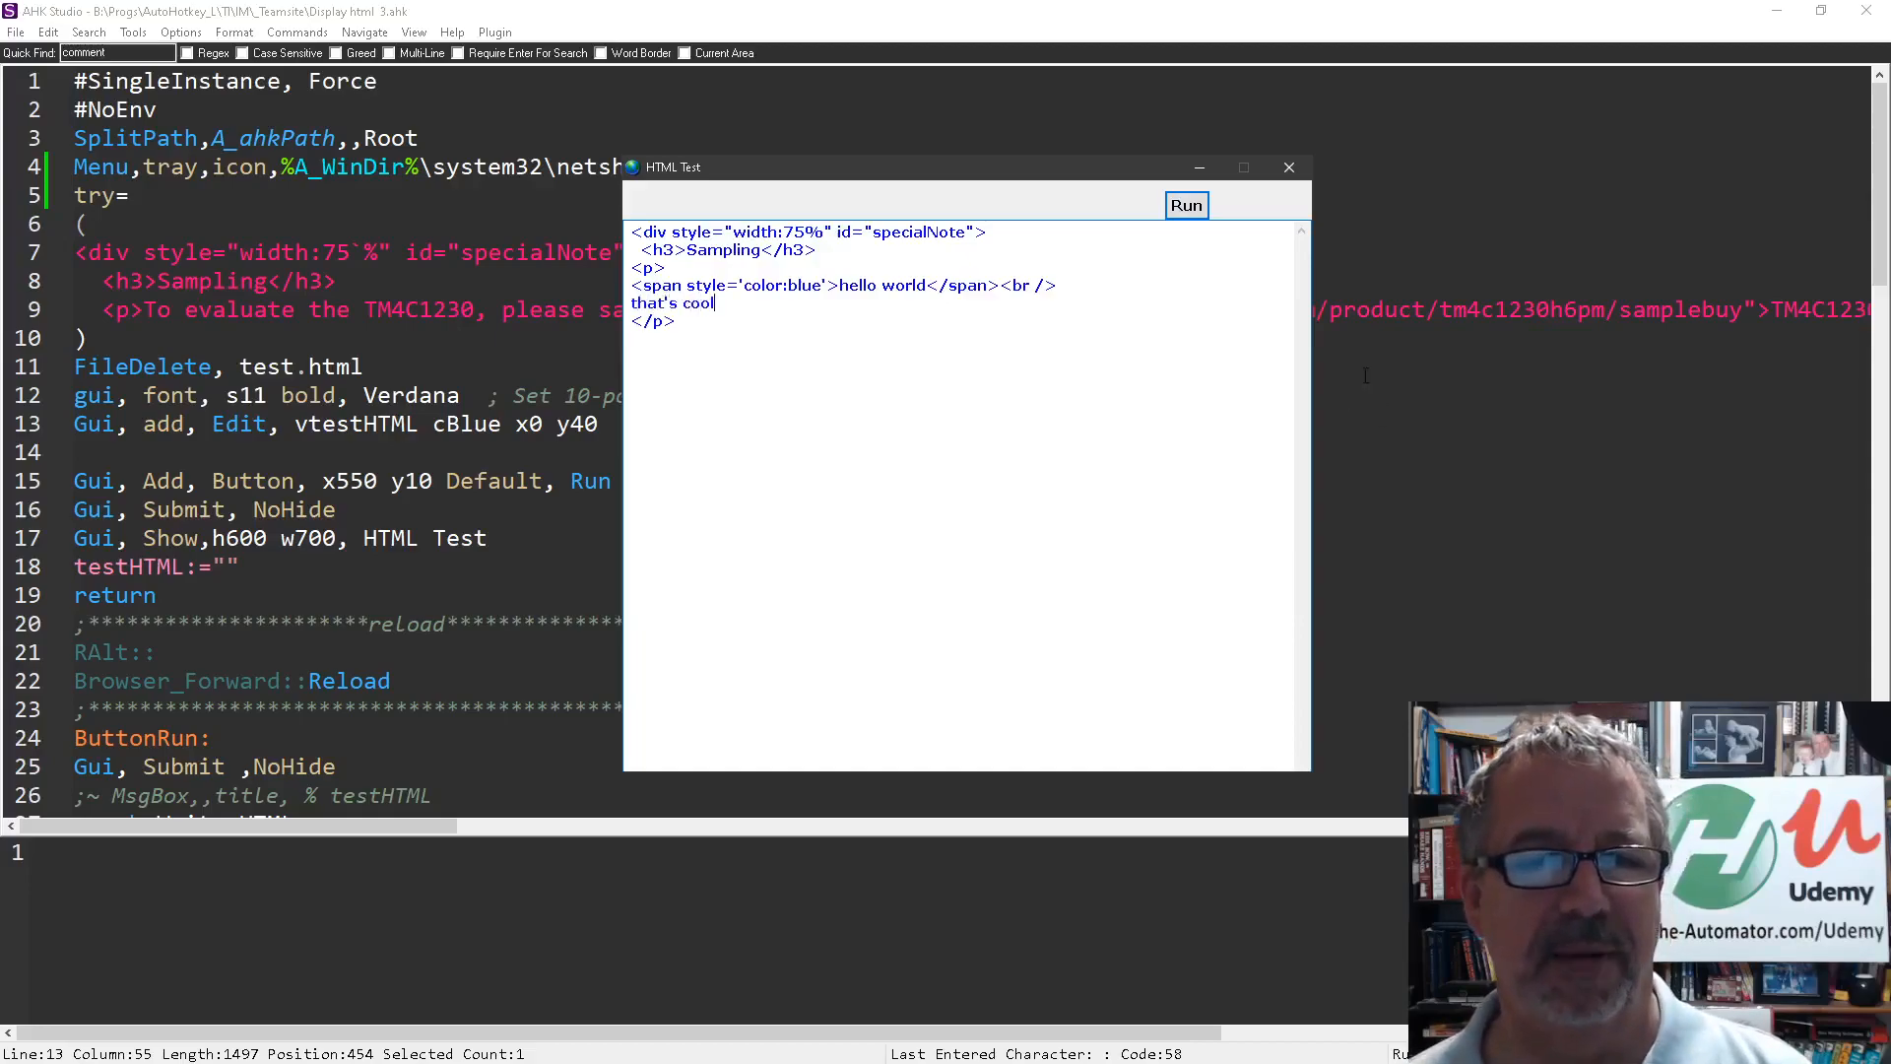
- Run the edited HTML so the preview shows blue 'hello world' and 'that's cool'
left_click(1184, 205)
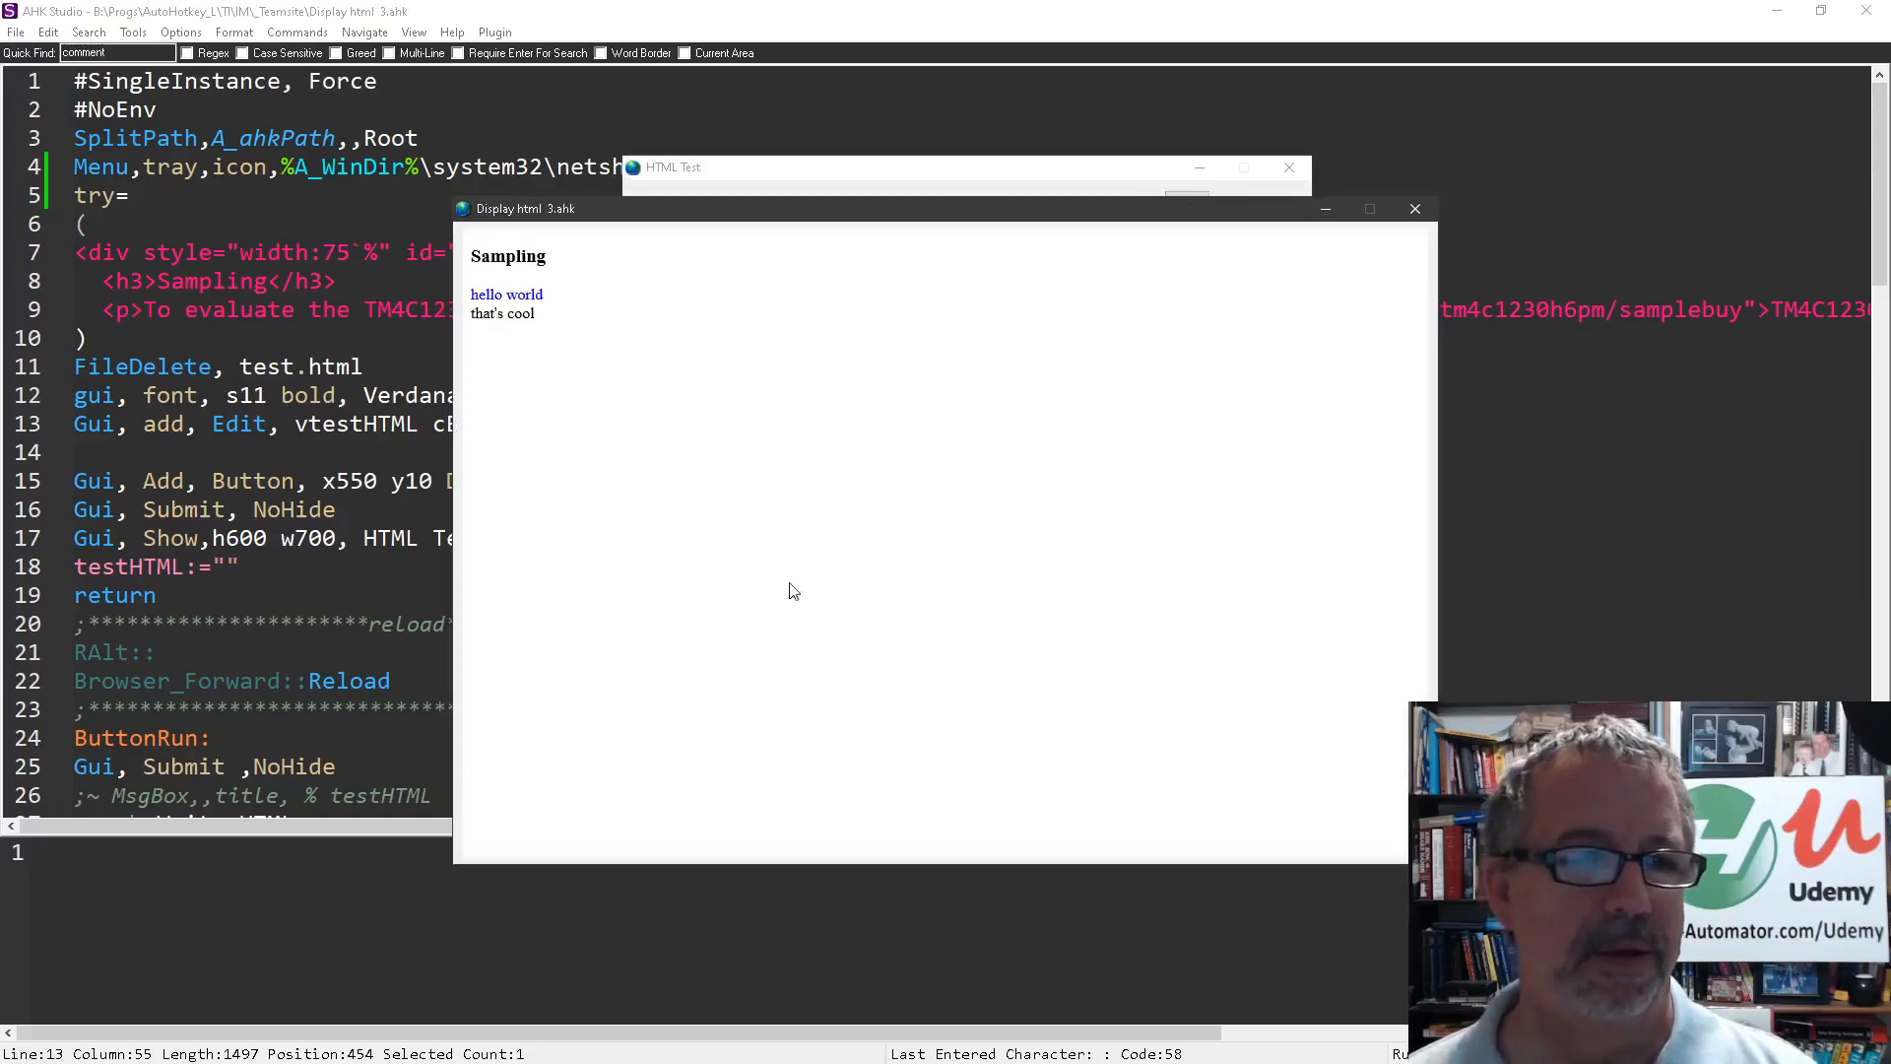
mouse_move(543, 404)
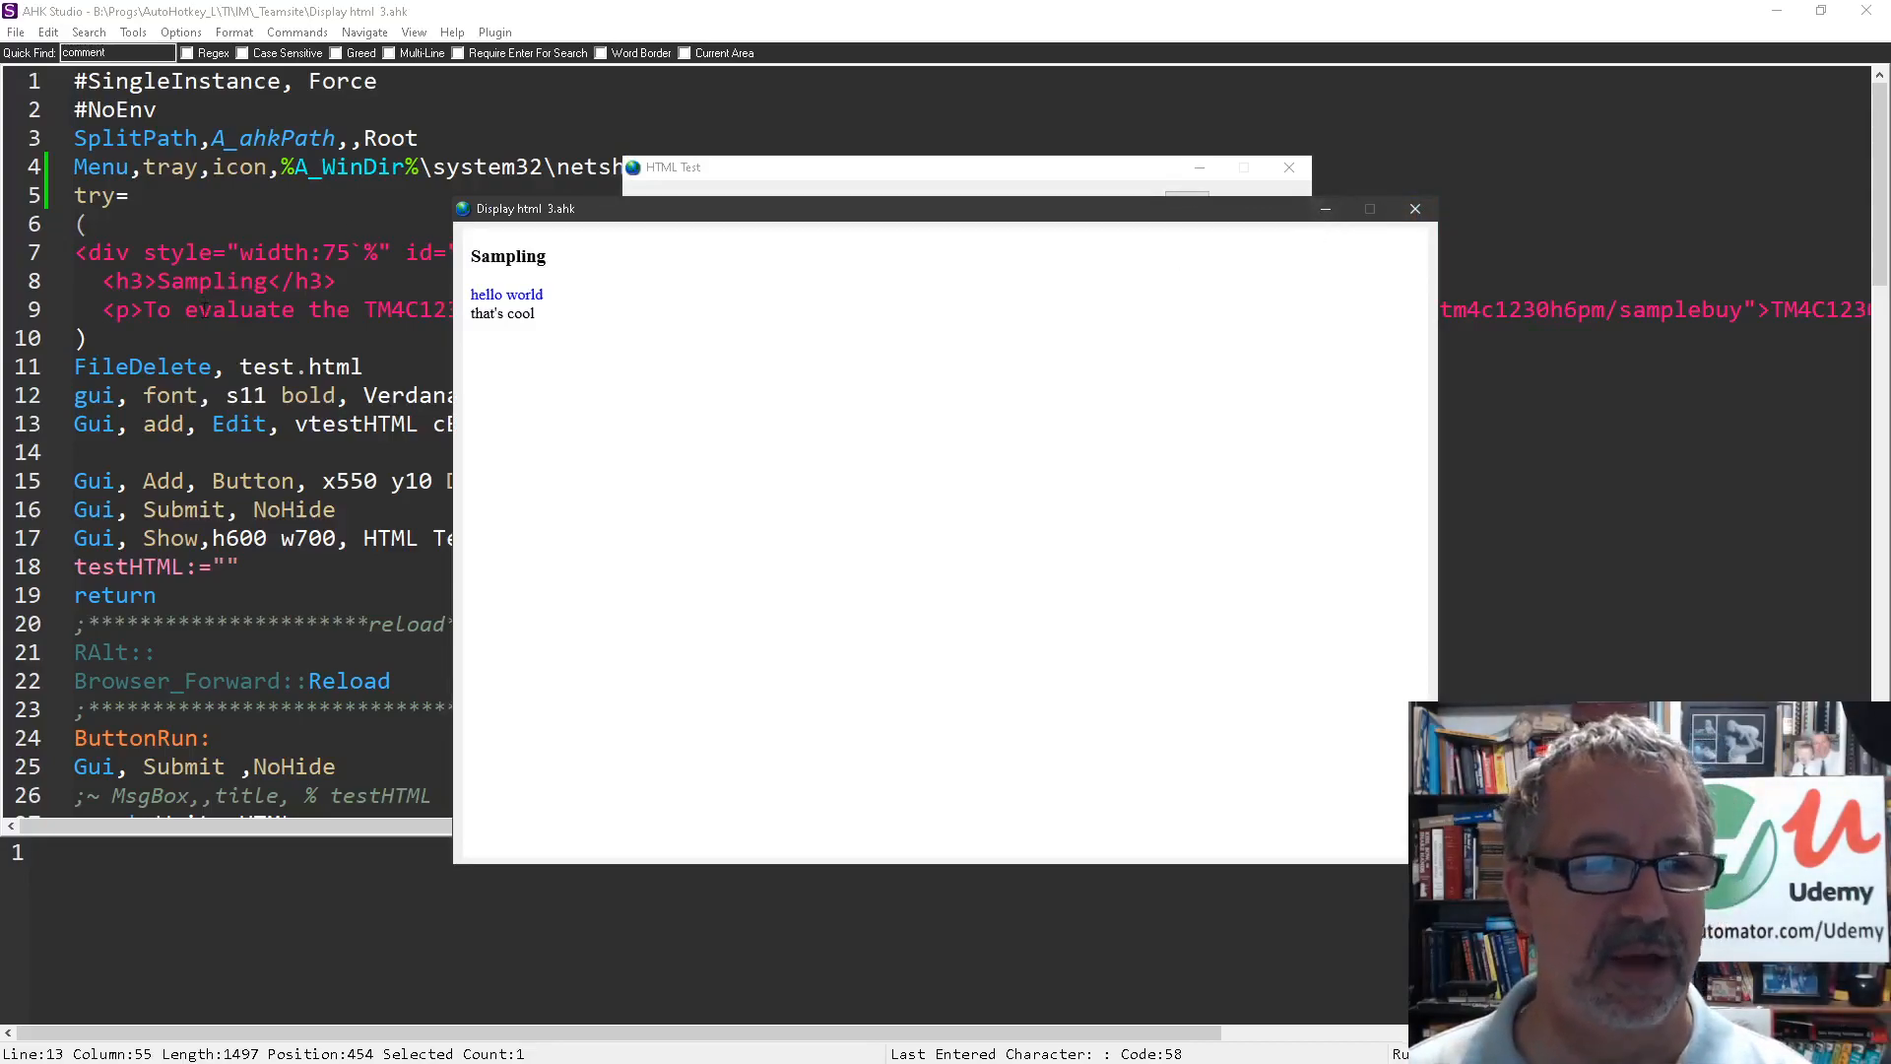
mouse_move(673, 471)
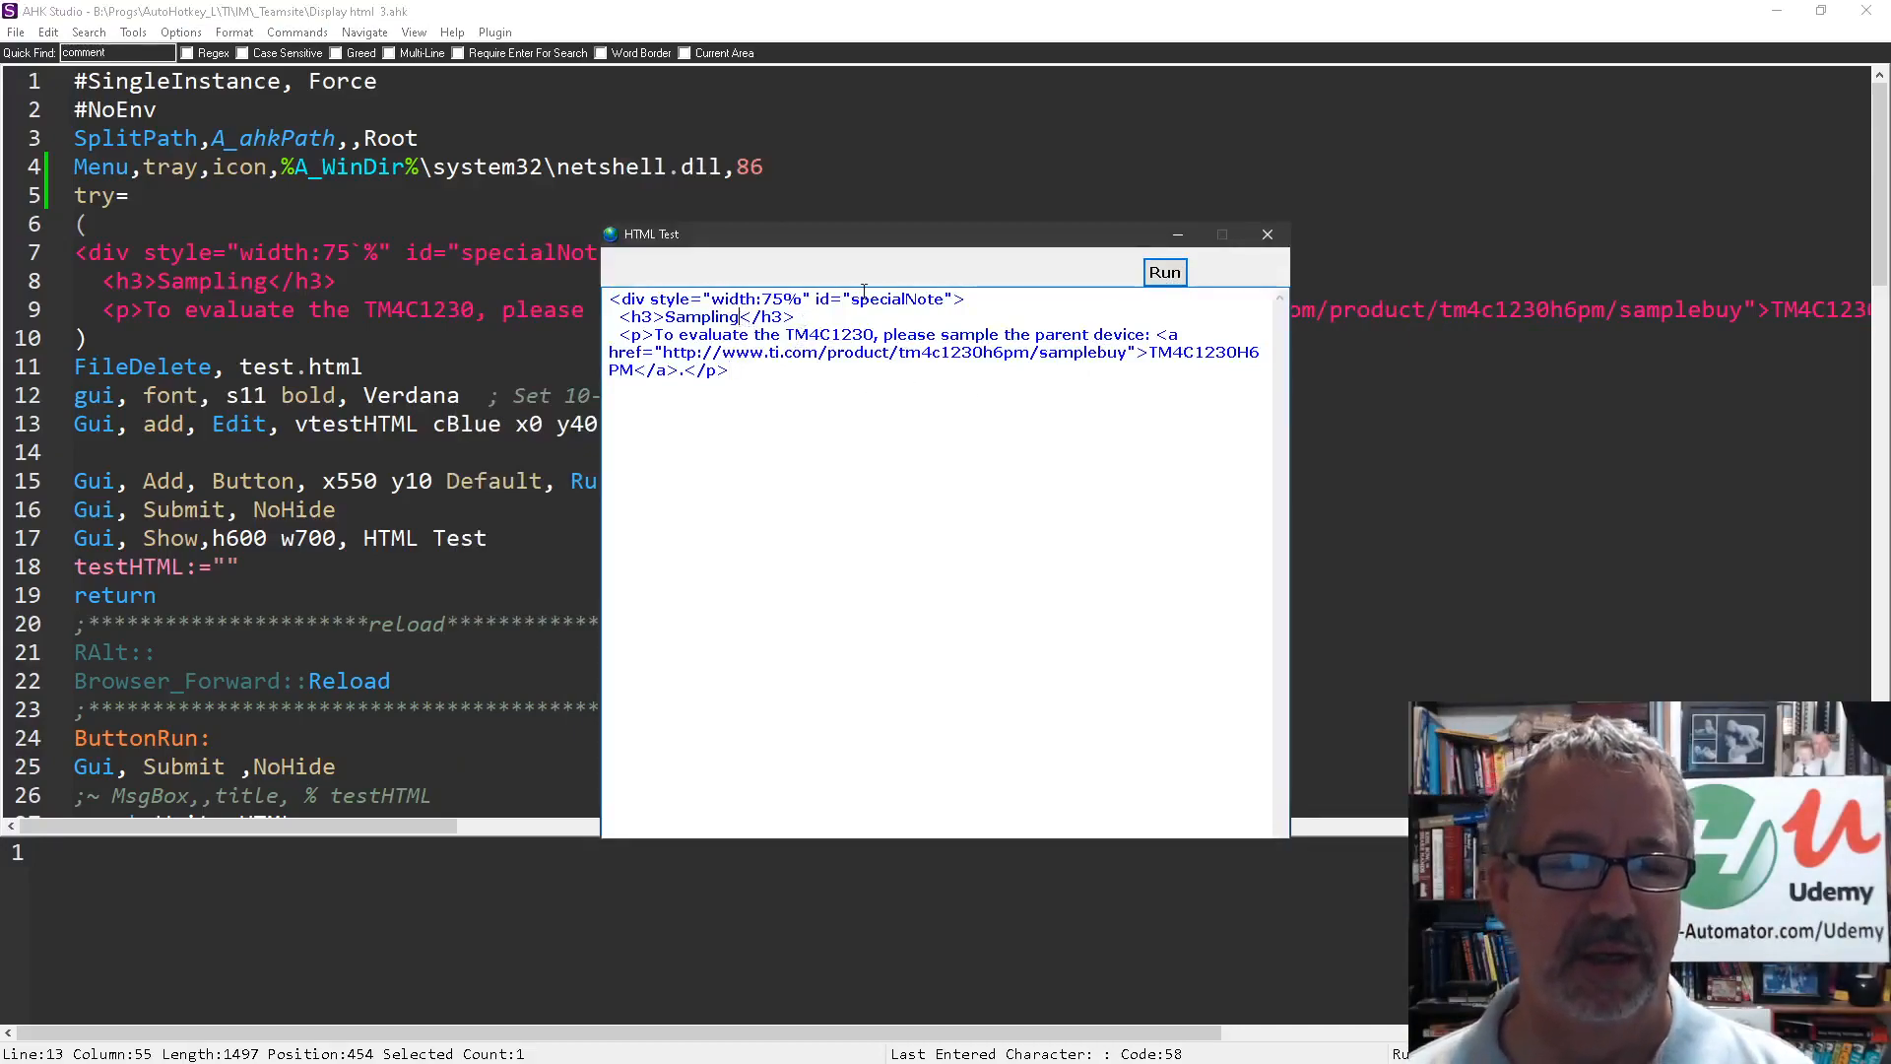
- Extend the h3 heading to 'Sampling now how about now?' and render it
type("now")
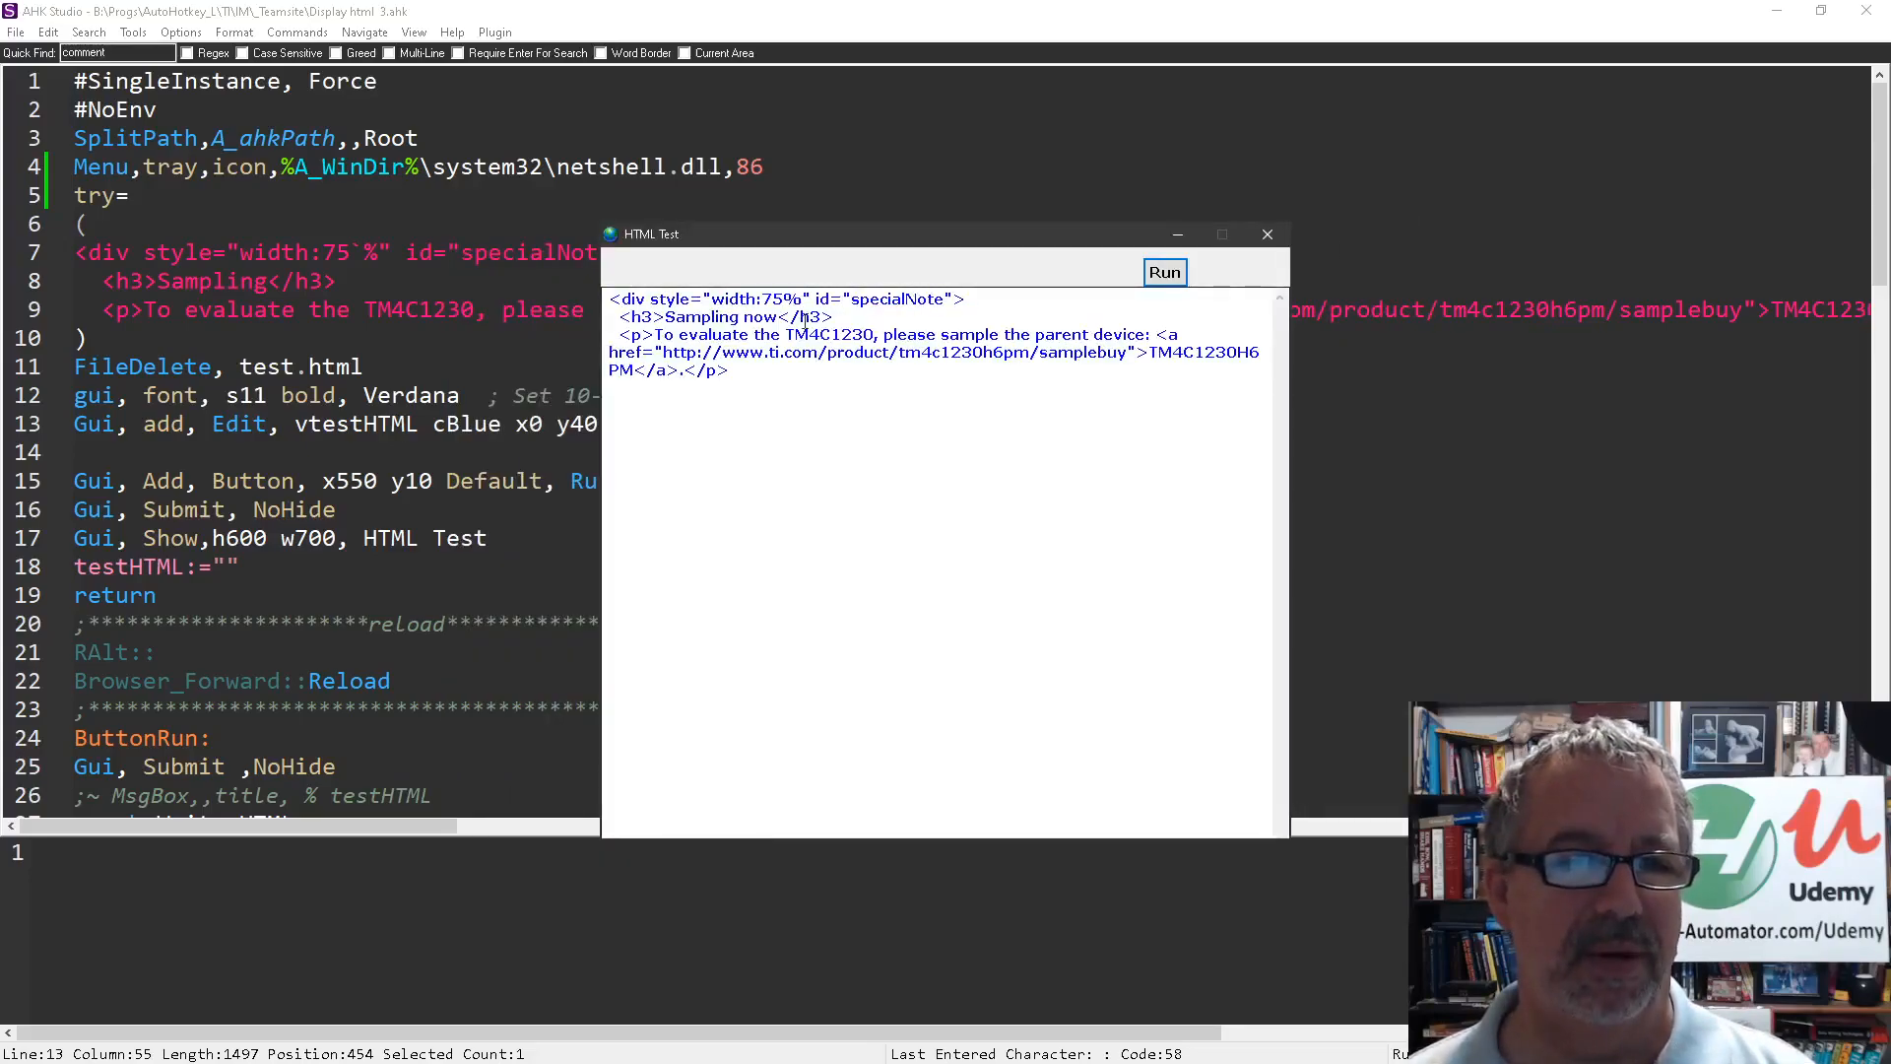
type("how about now?")
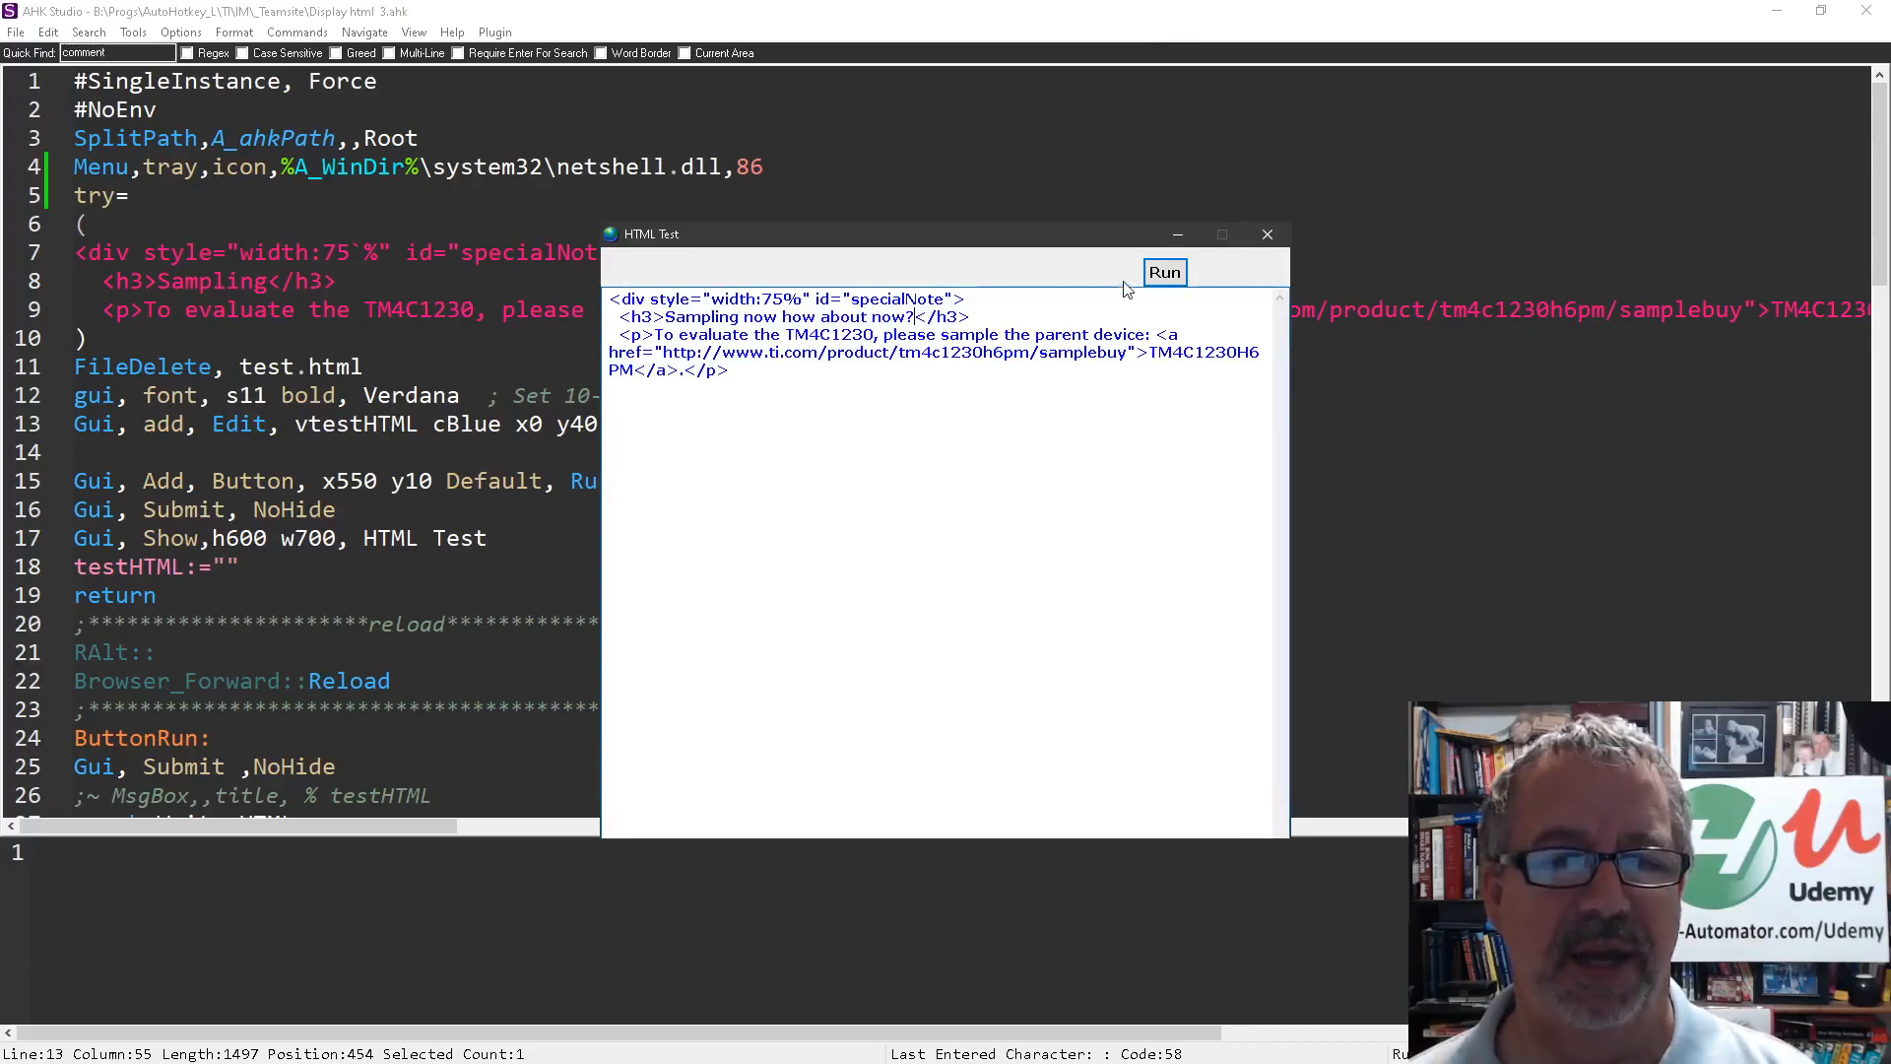
left_click(1162, 272)
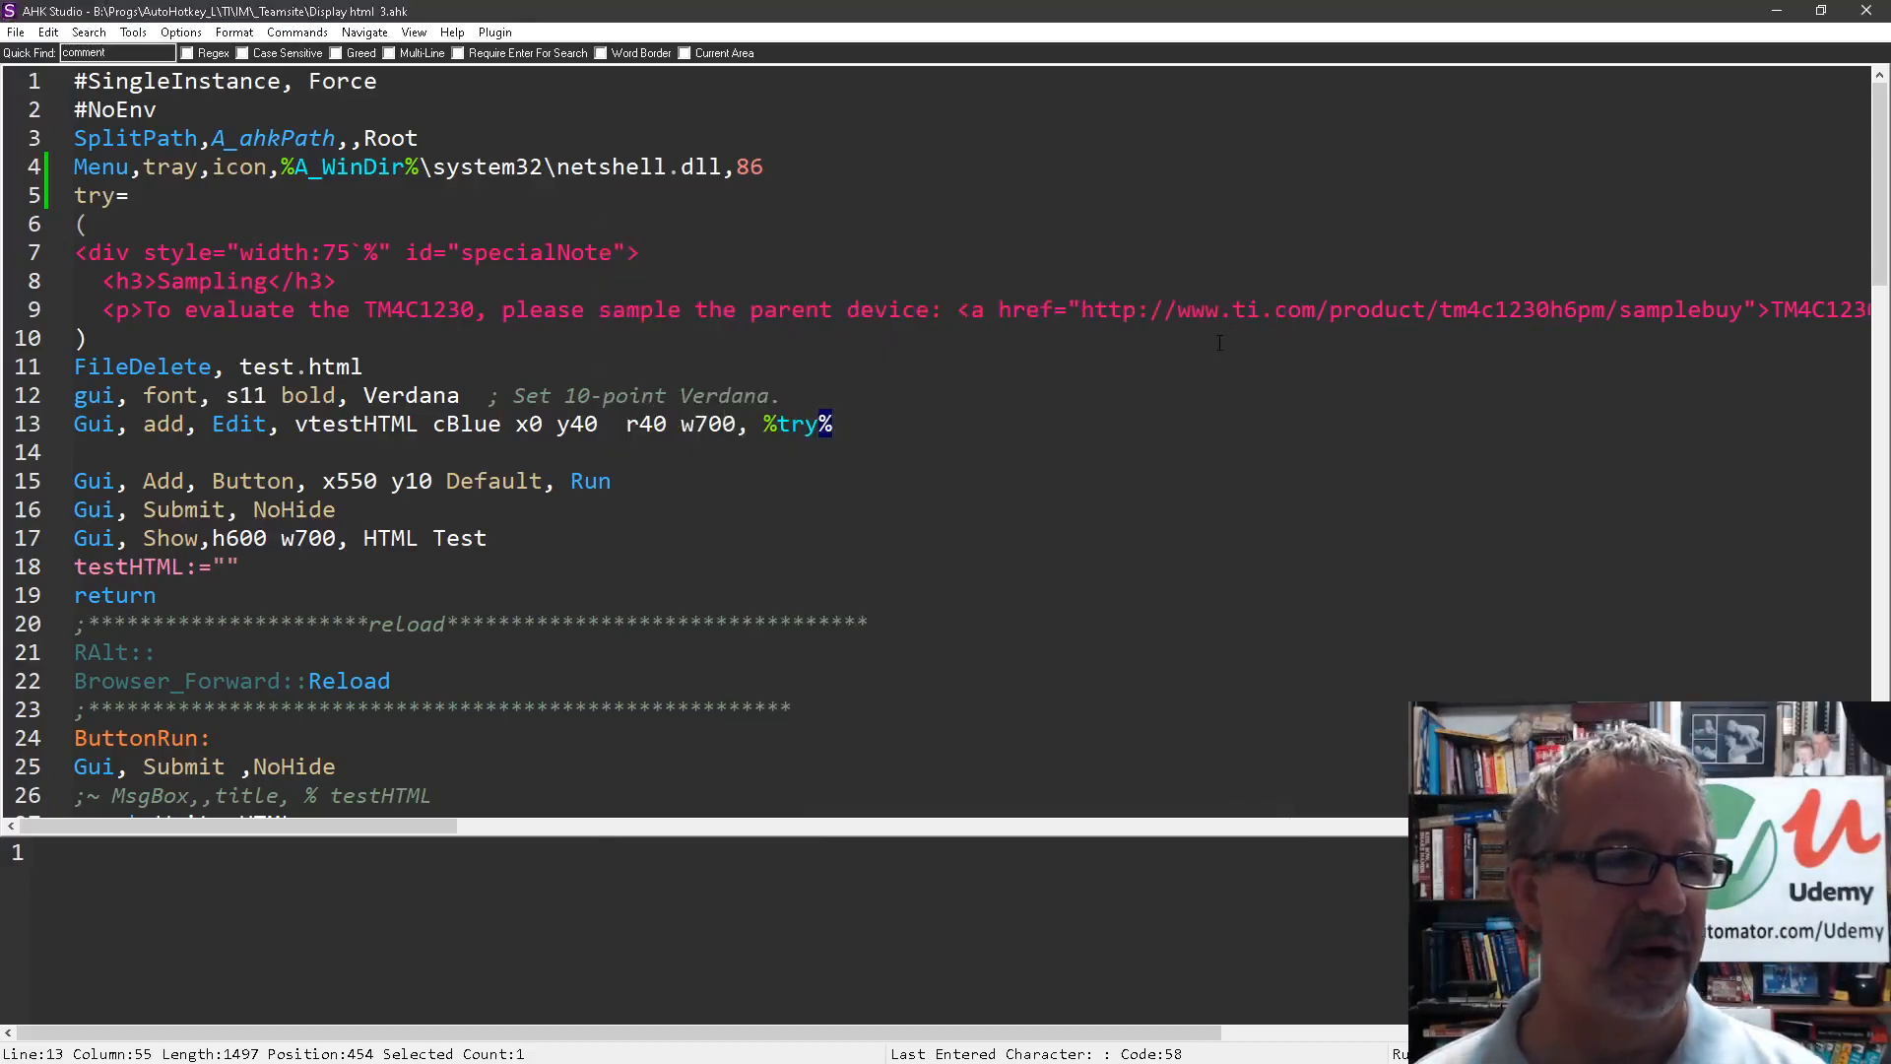
mouse_move(863, 169)
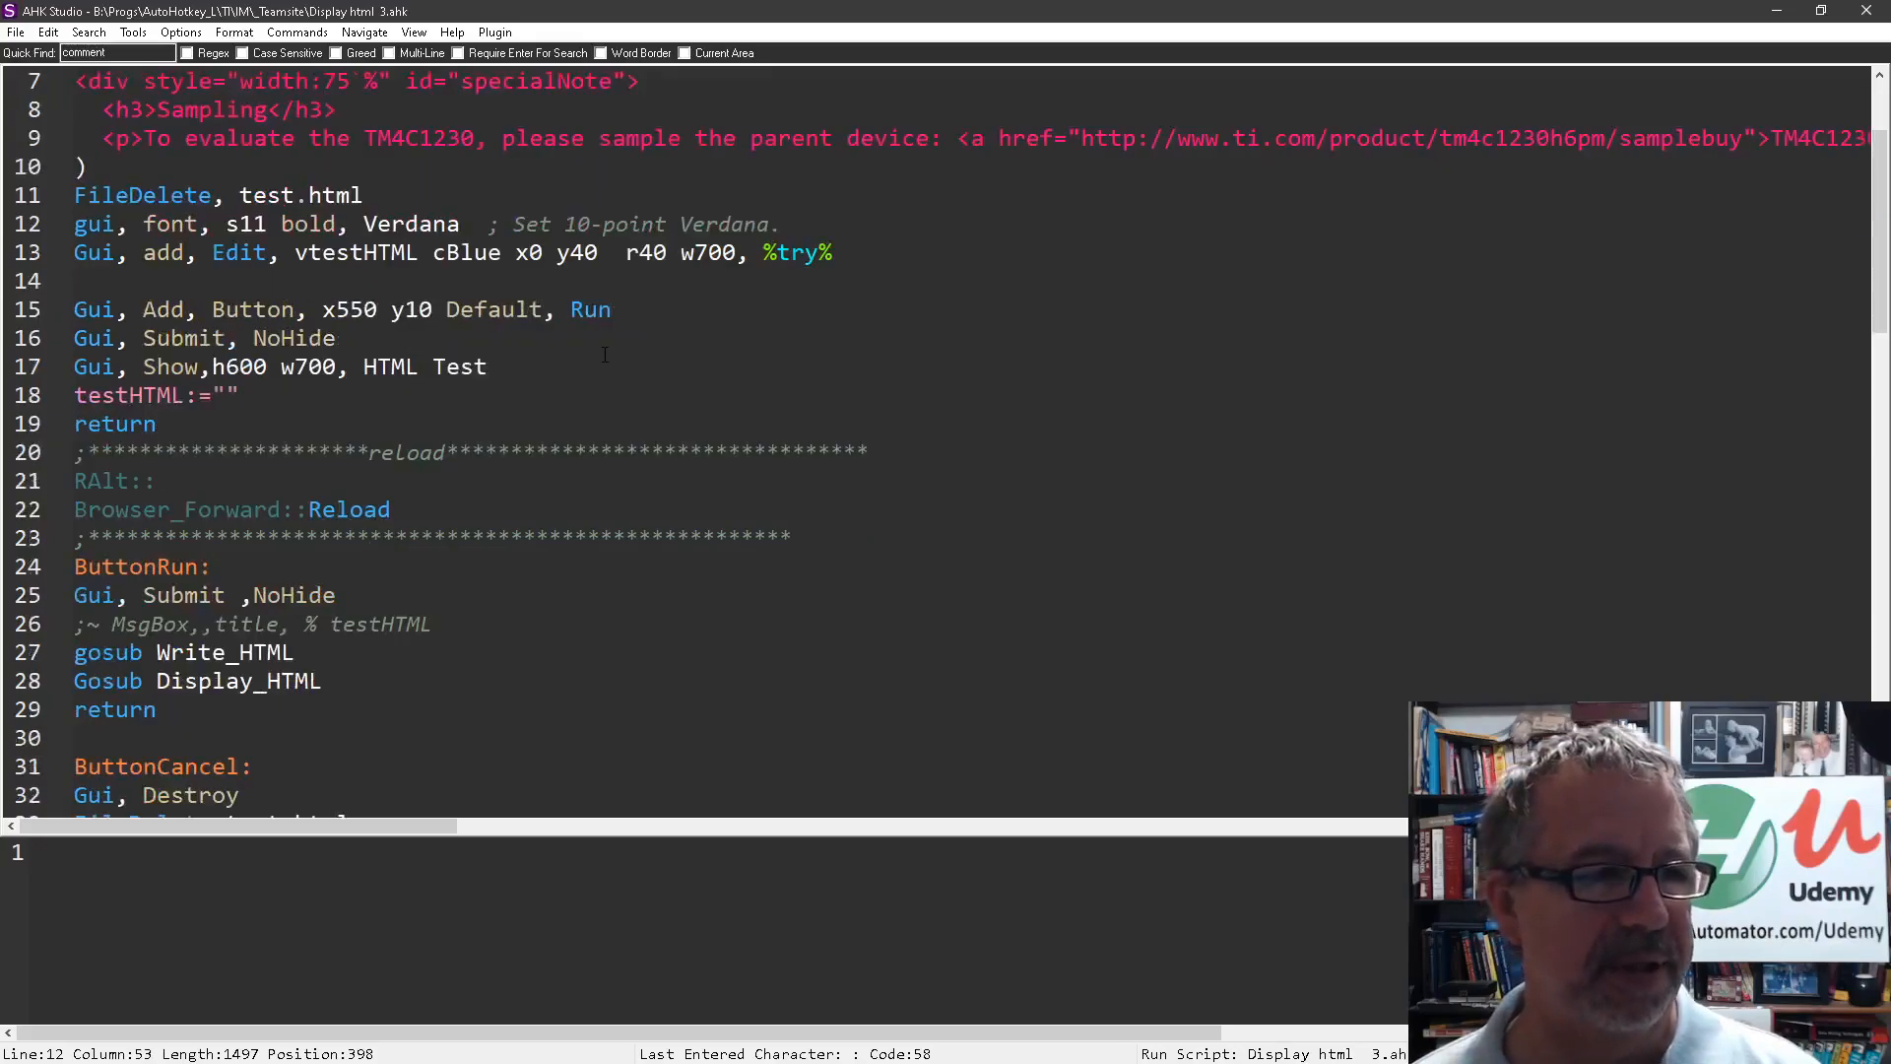
scroll("down", 3)
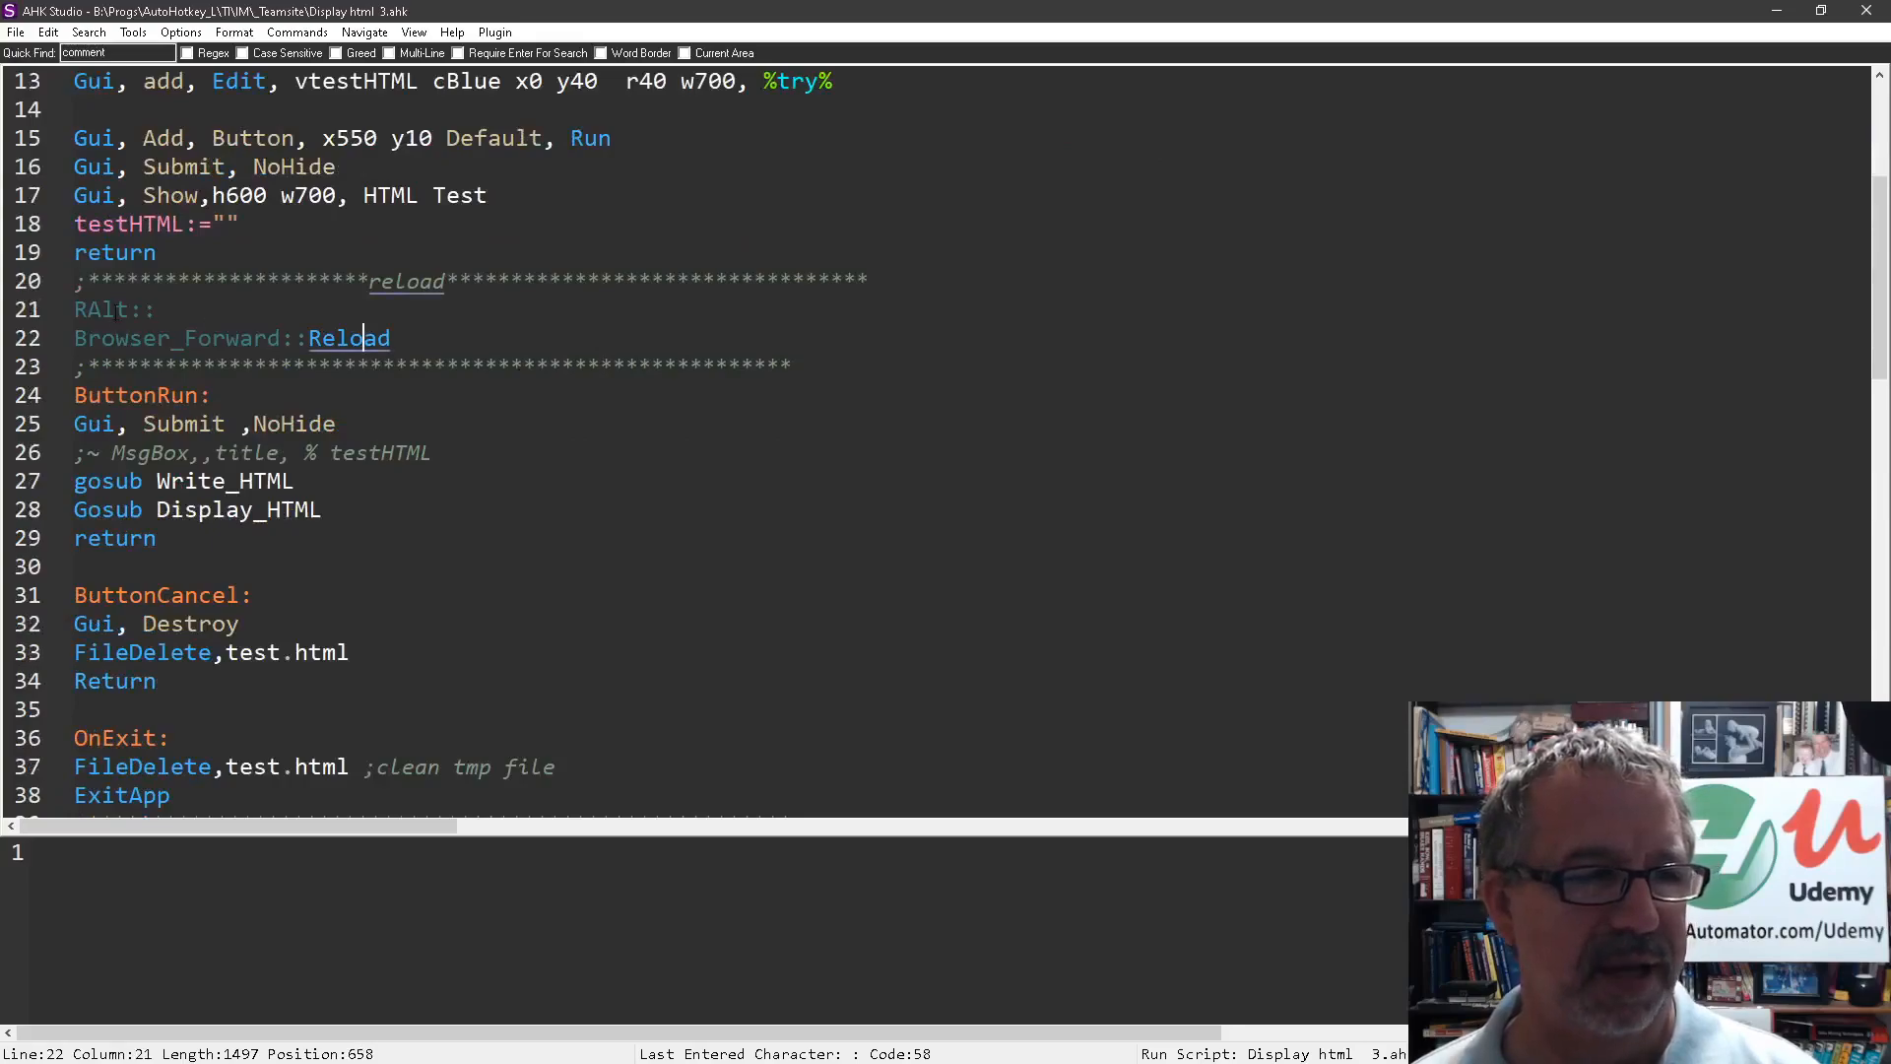
scroll("down", 3)
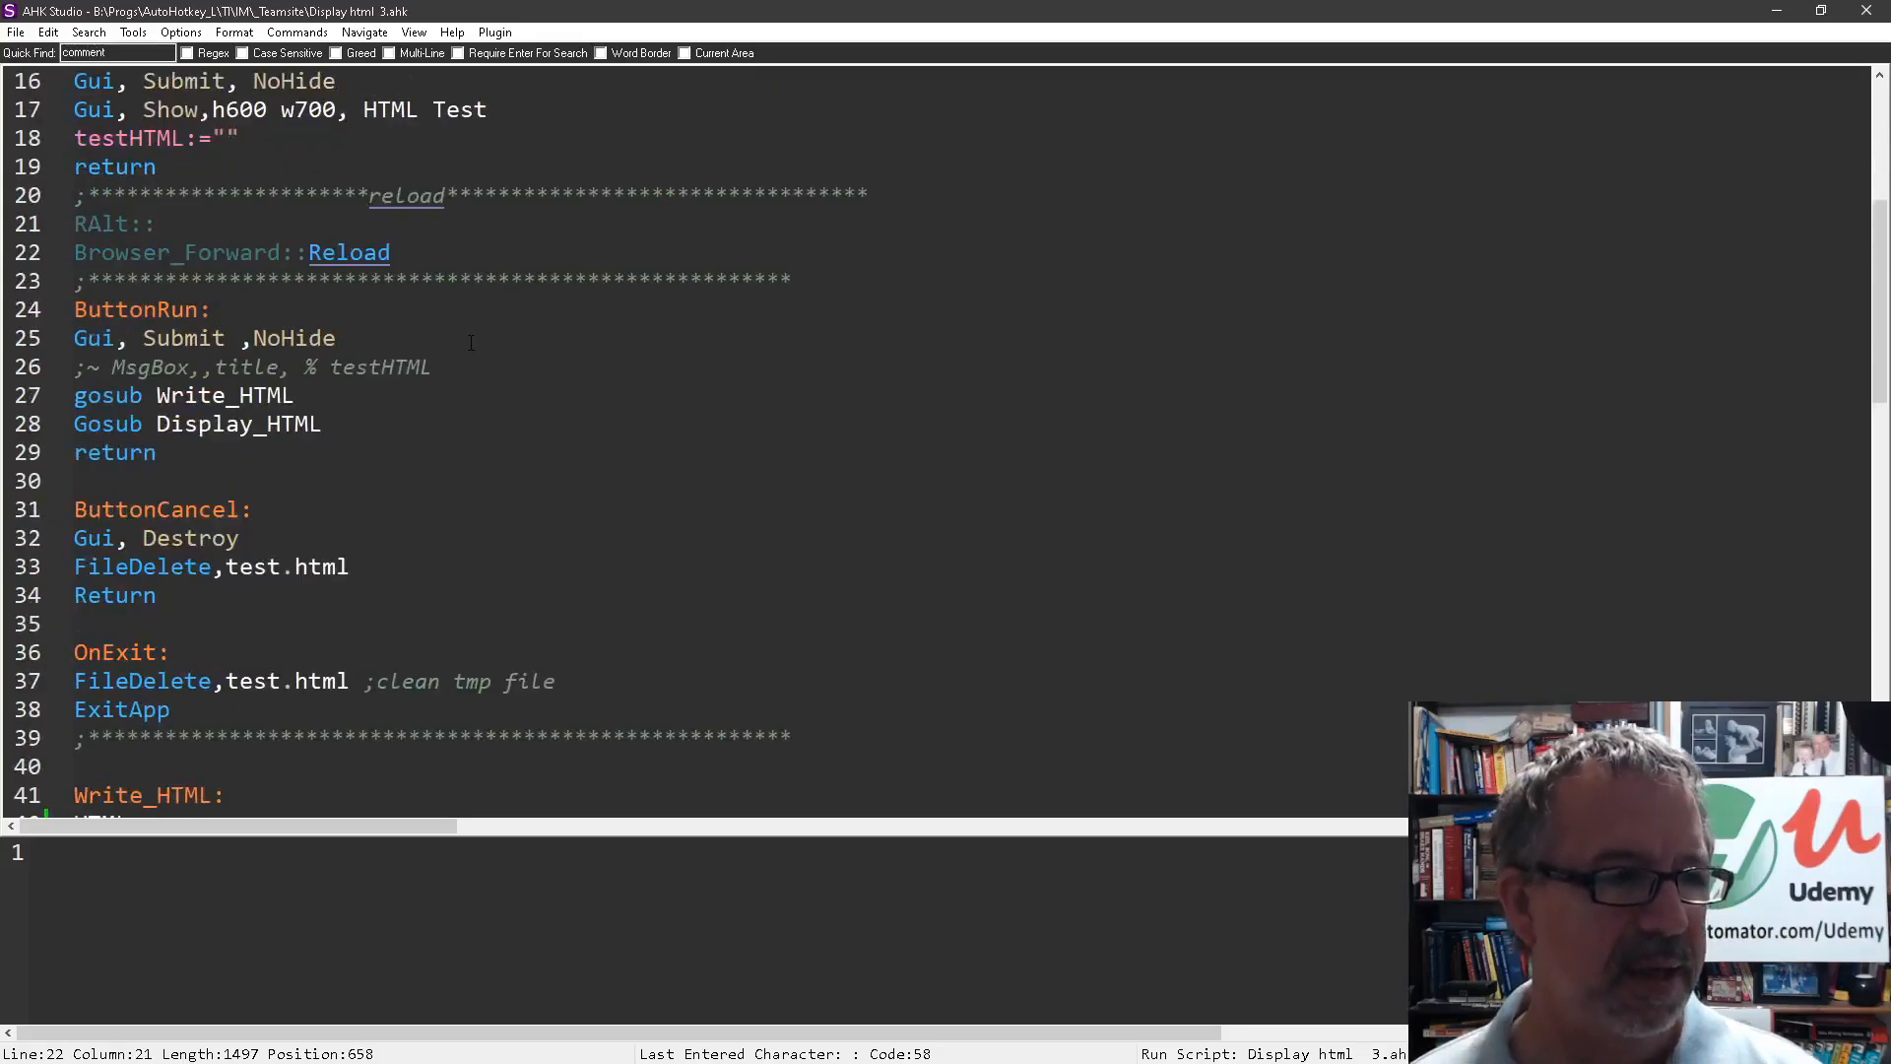
scroll("down", 3)
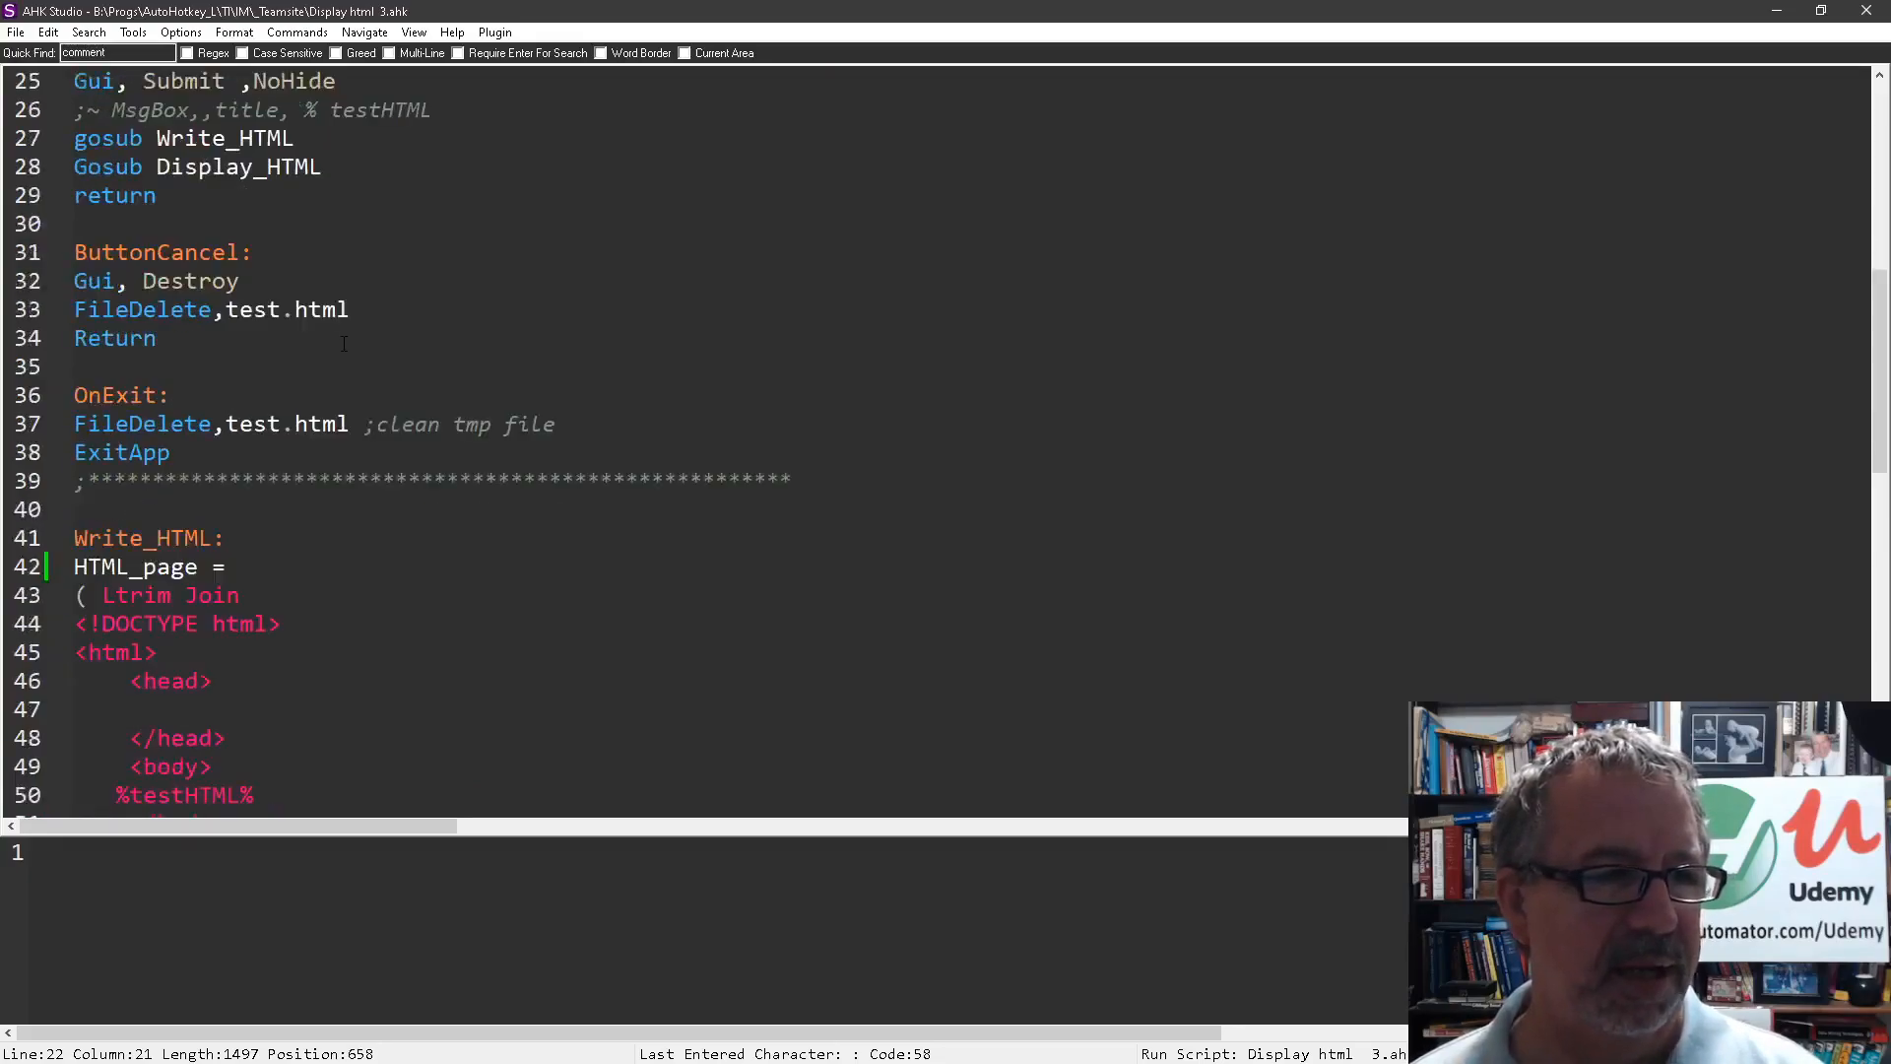
scroll("down", 3)
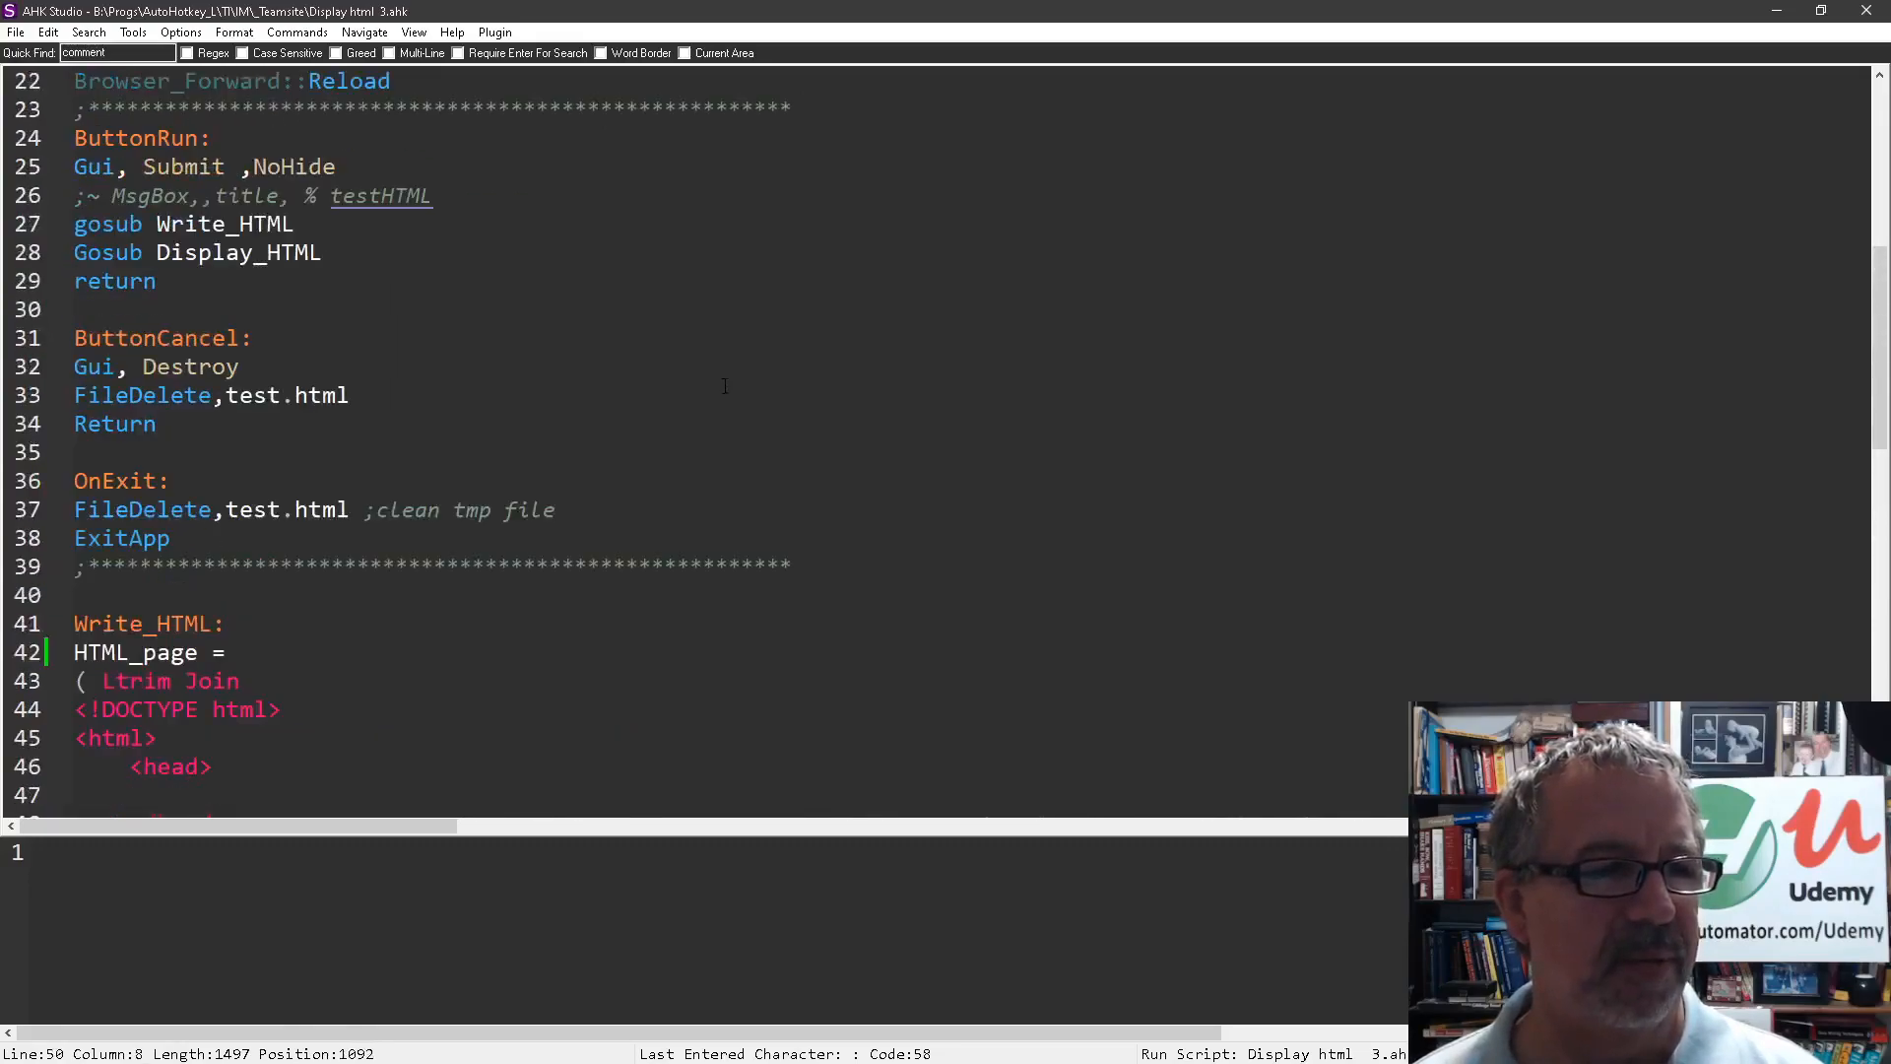
mouse_move(486, 208)
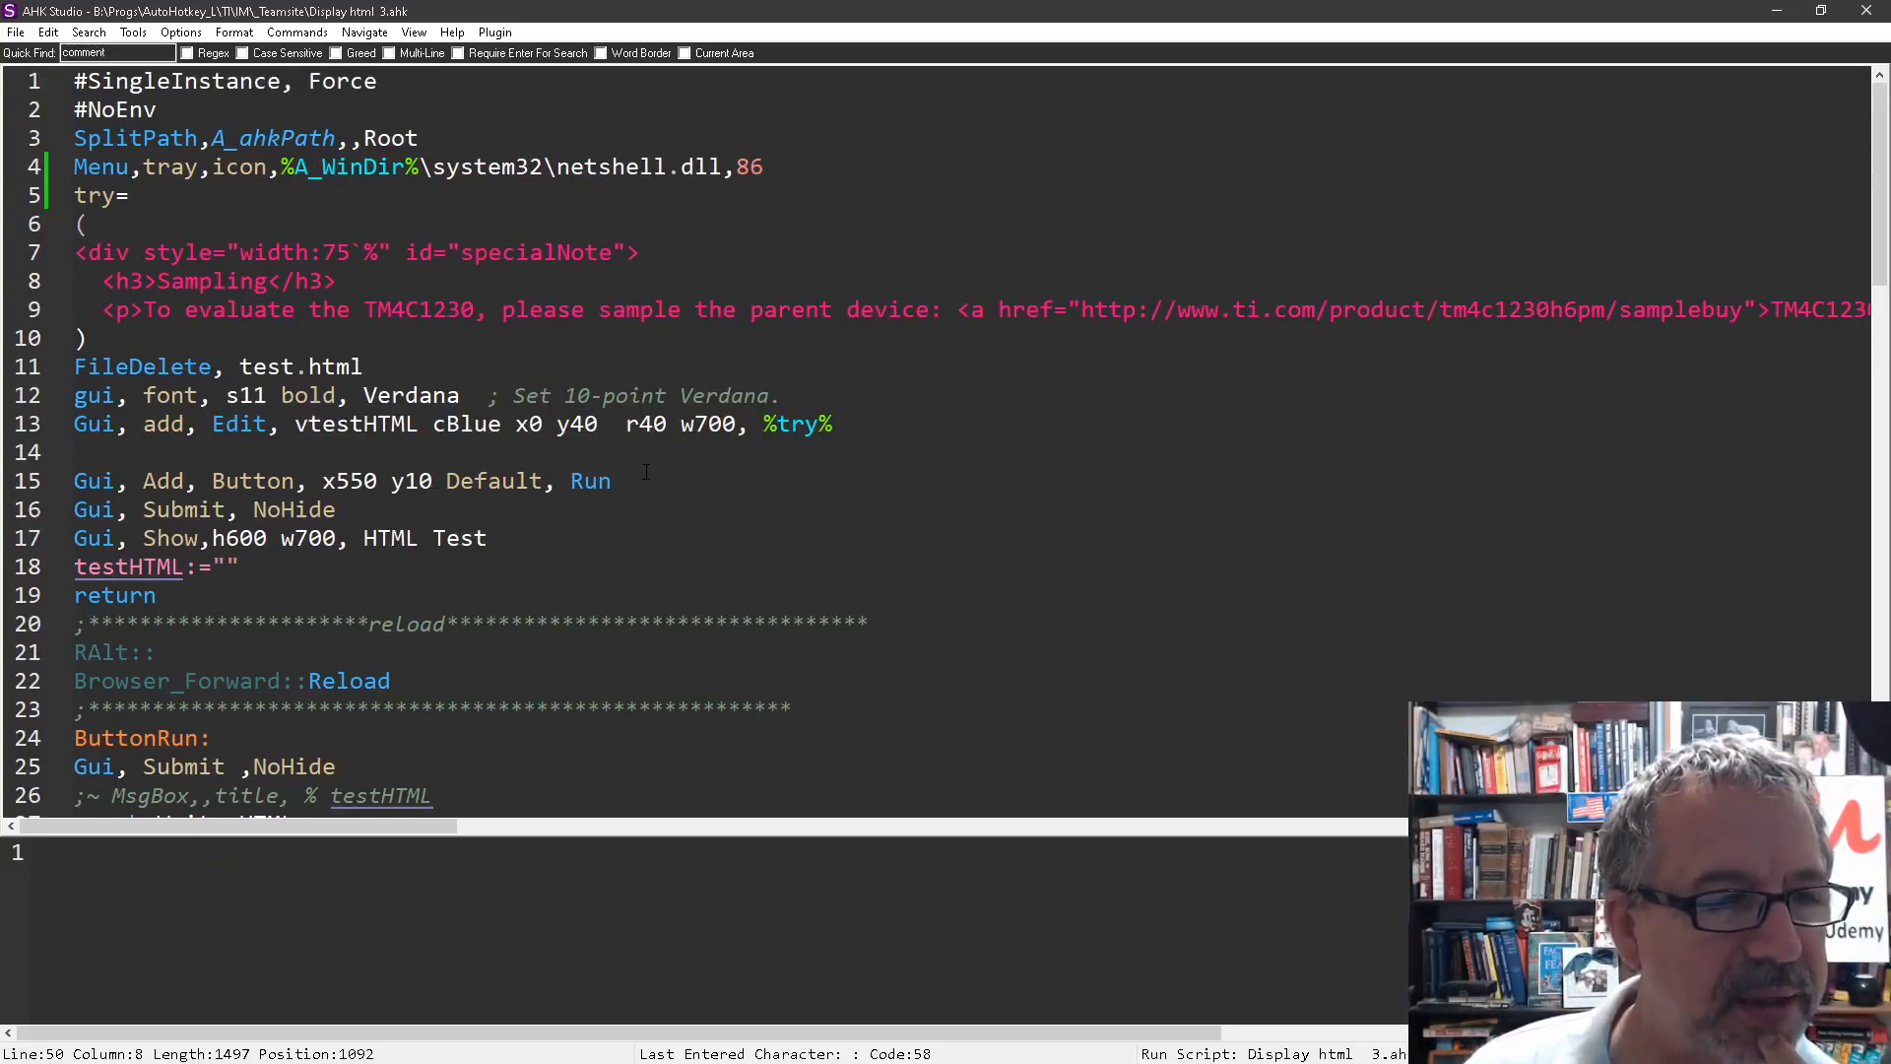
scroll("down", 3)
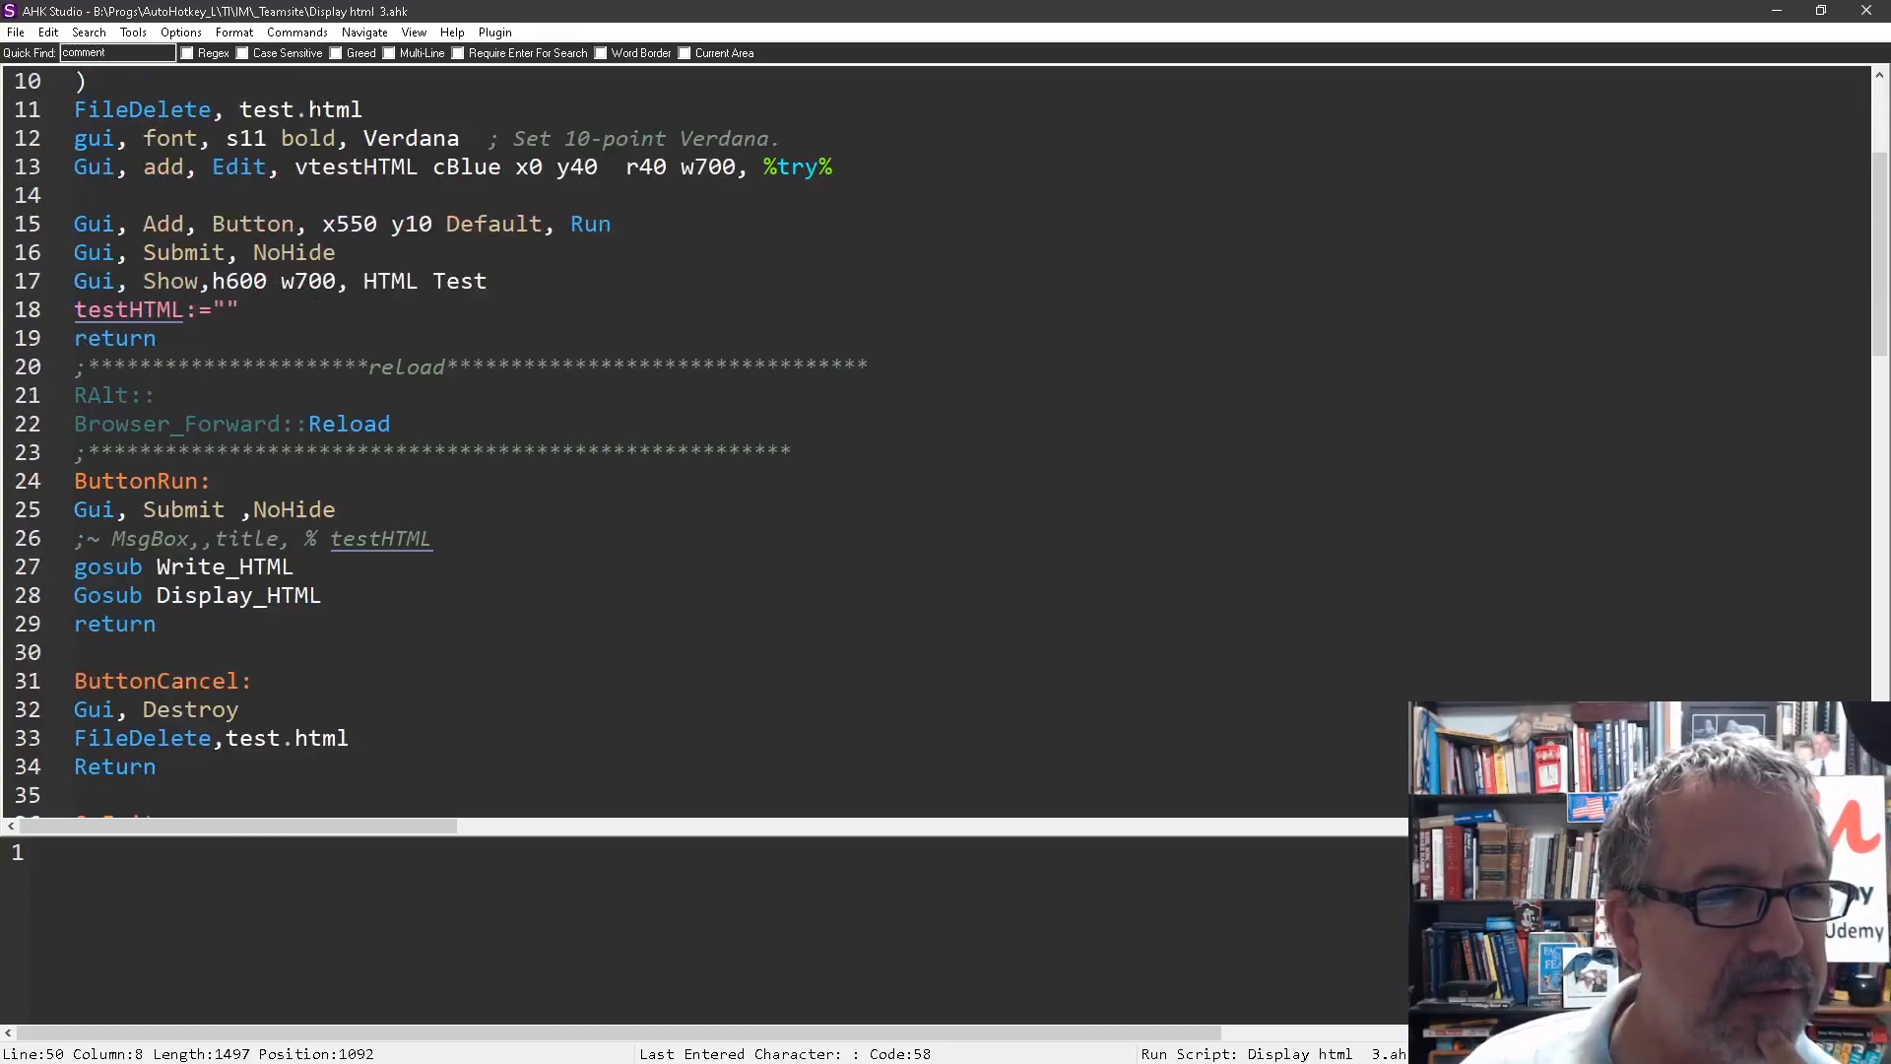
scroll("down", 3)
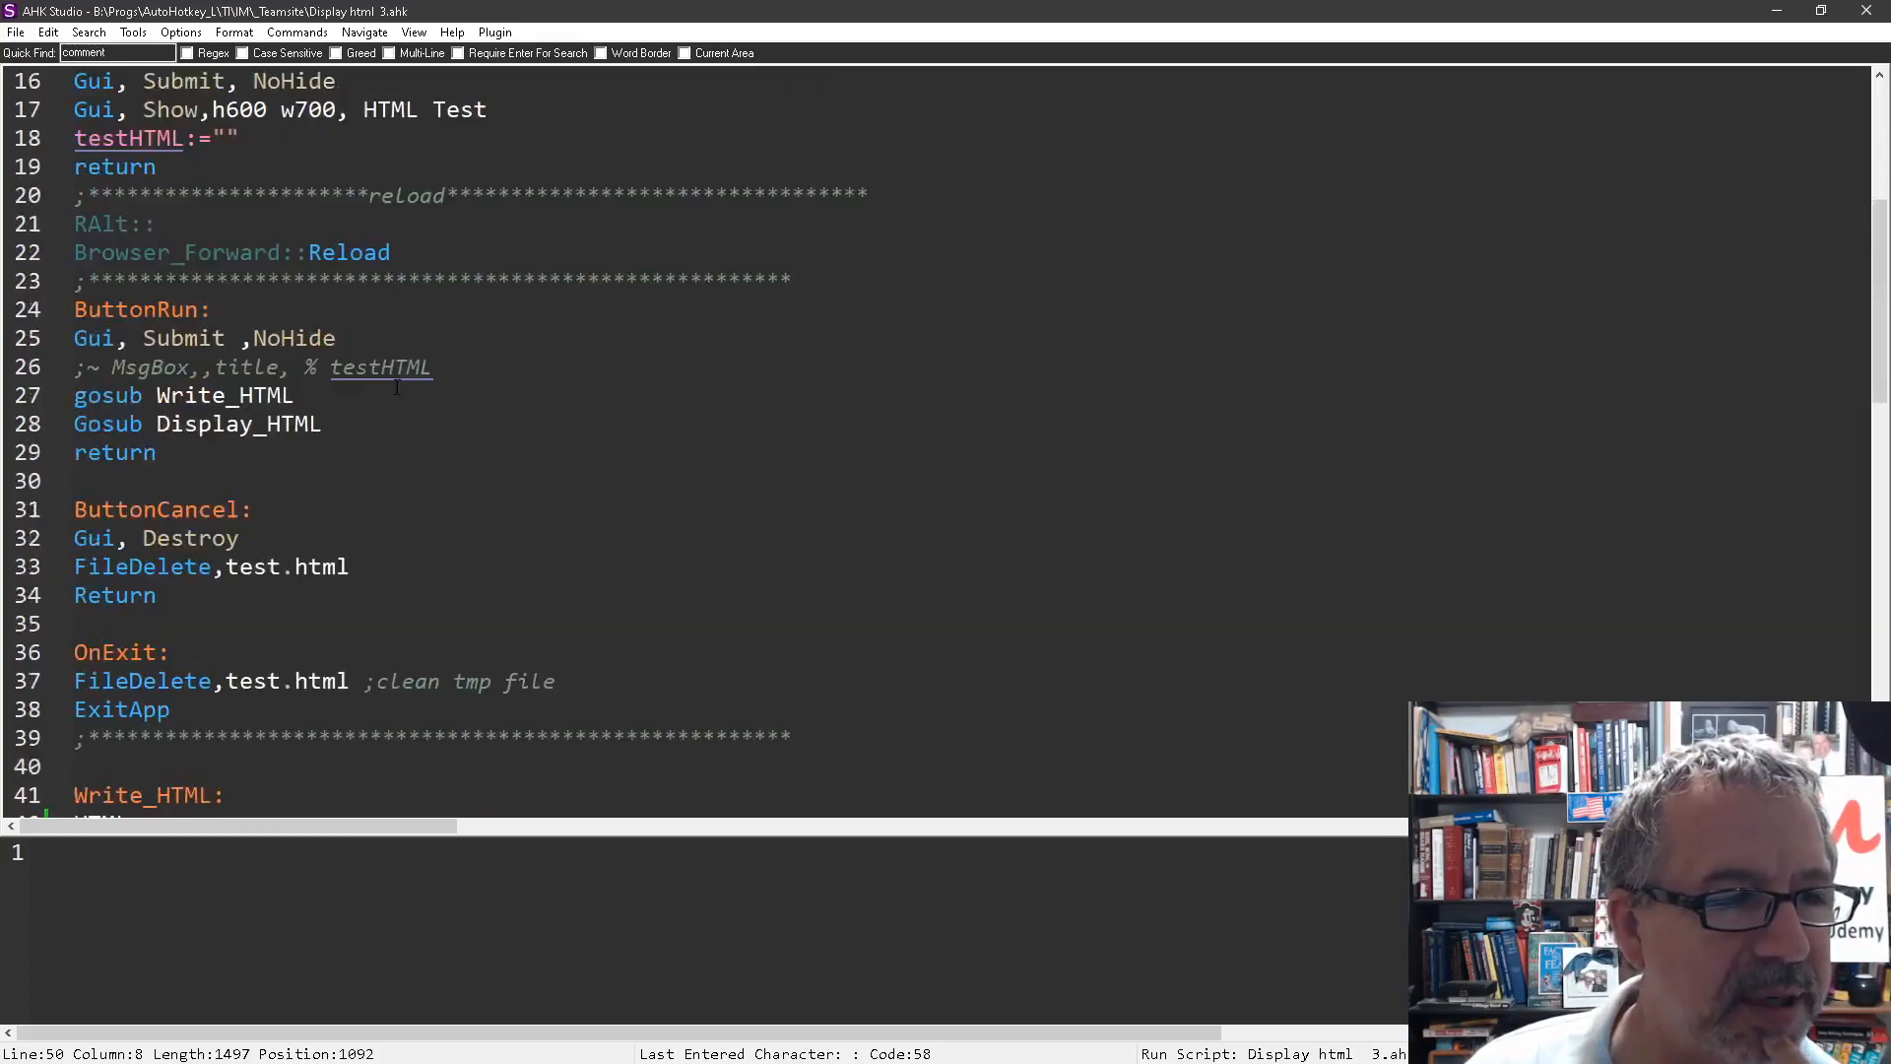
scroll("down", 3)
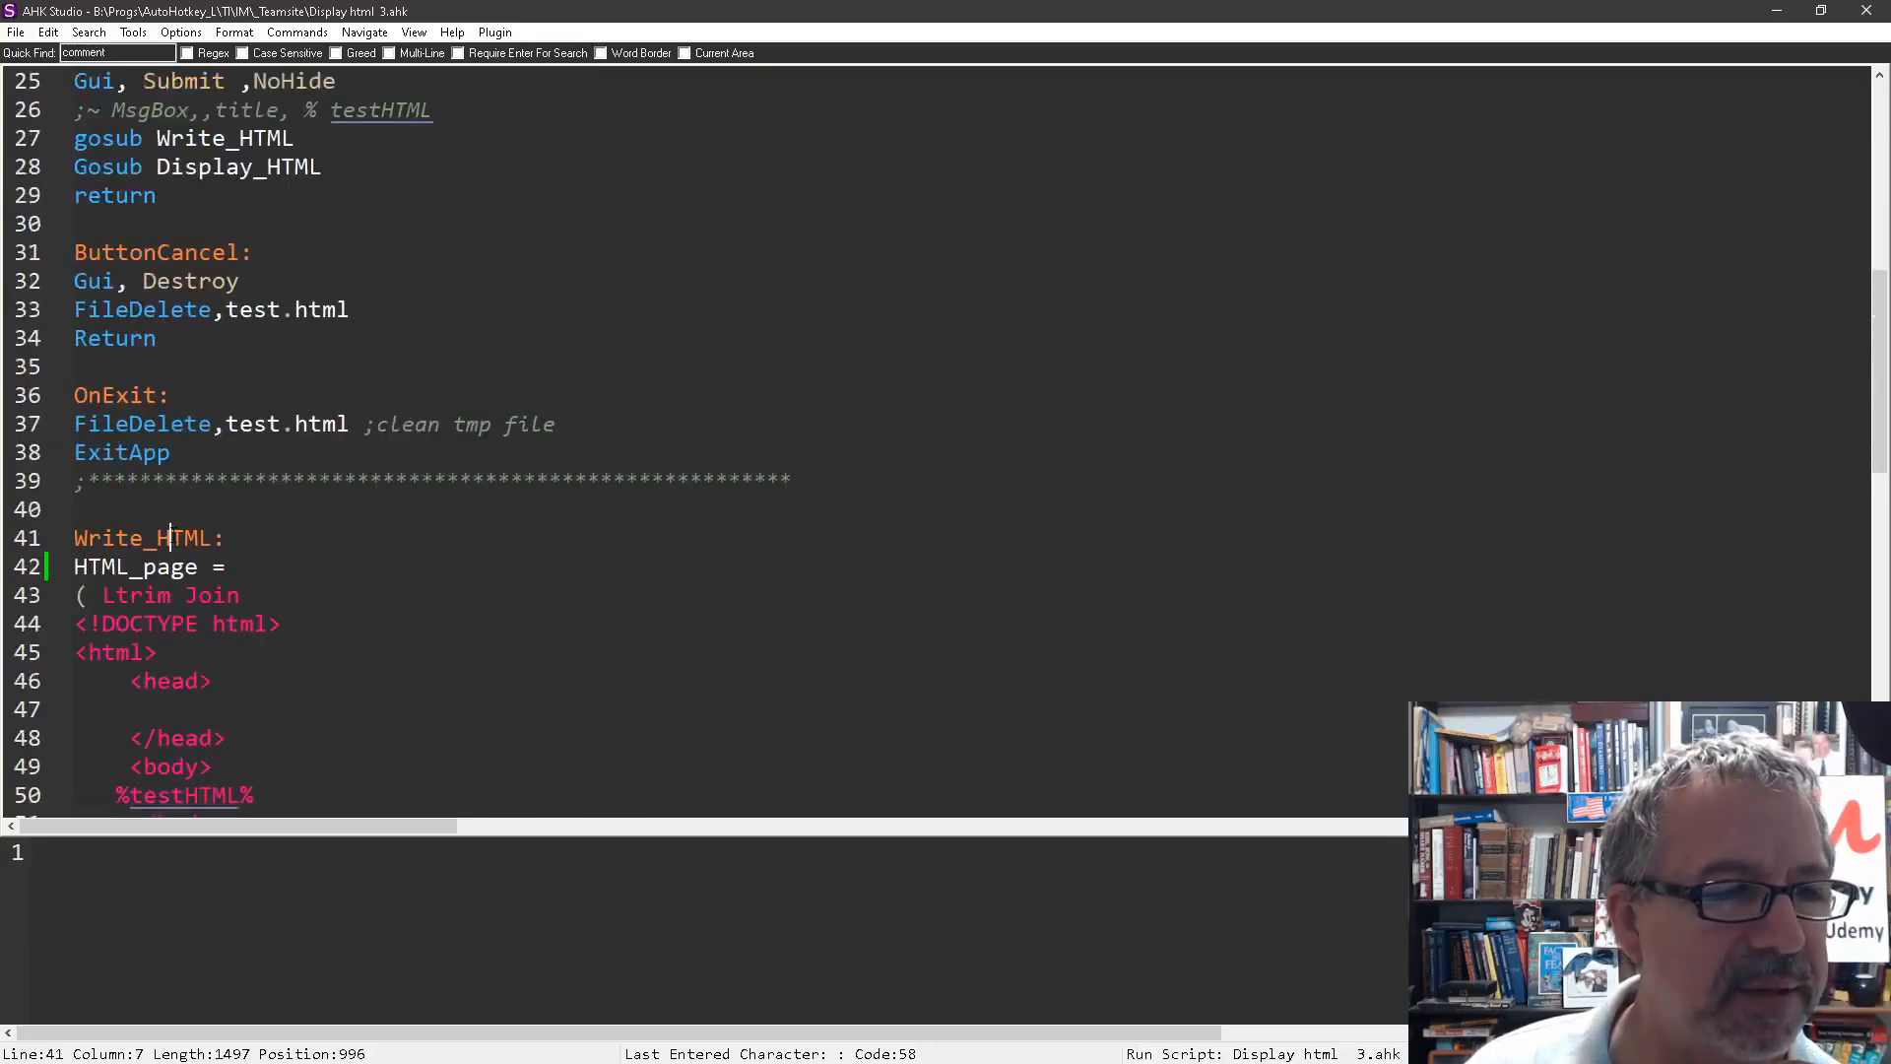
scroll("down", 3)
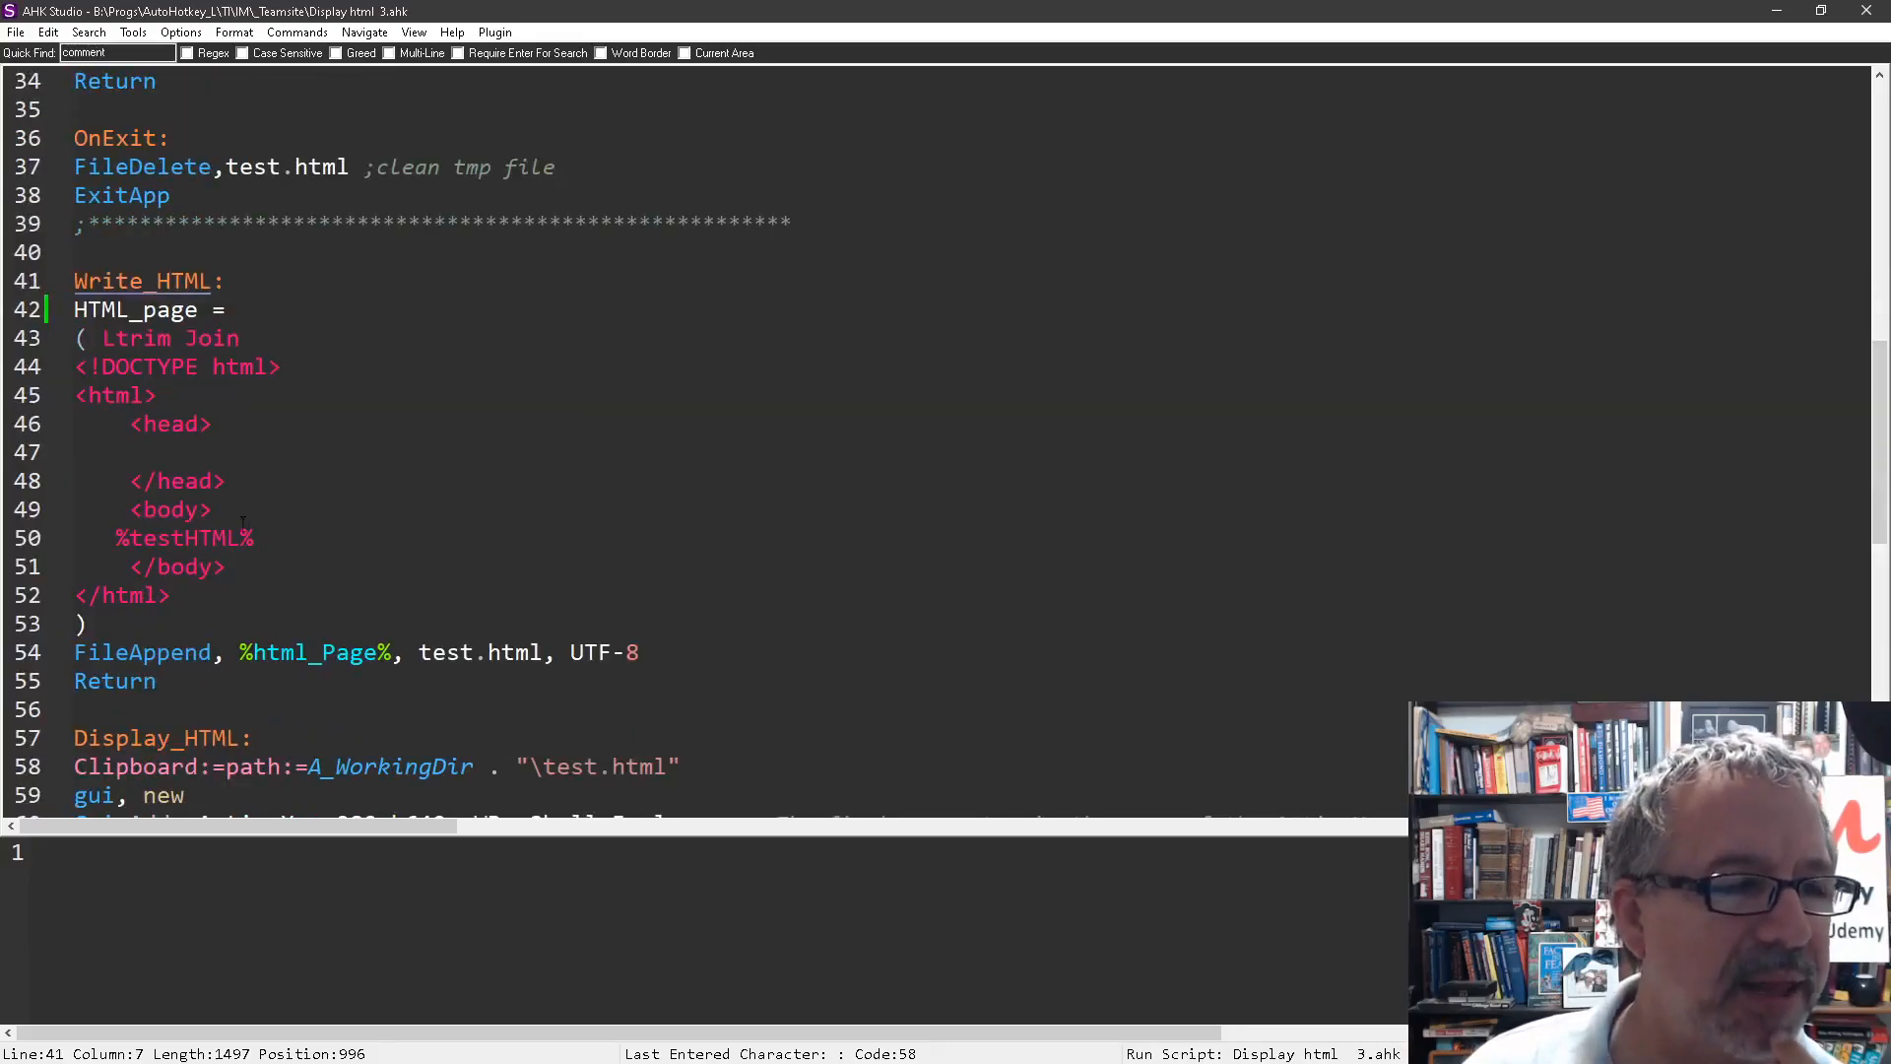
double_click(182, 538)
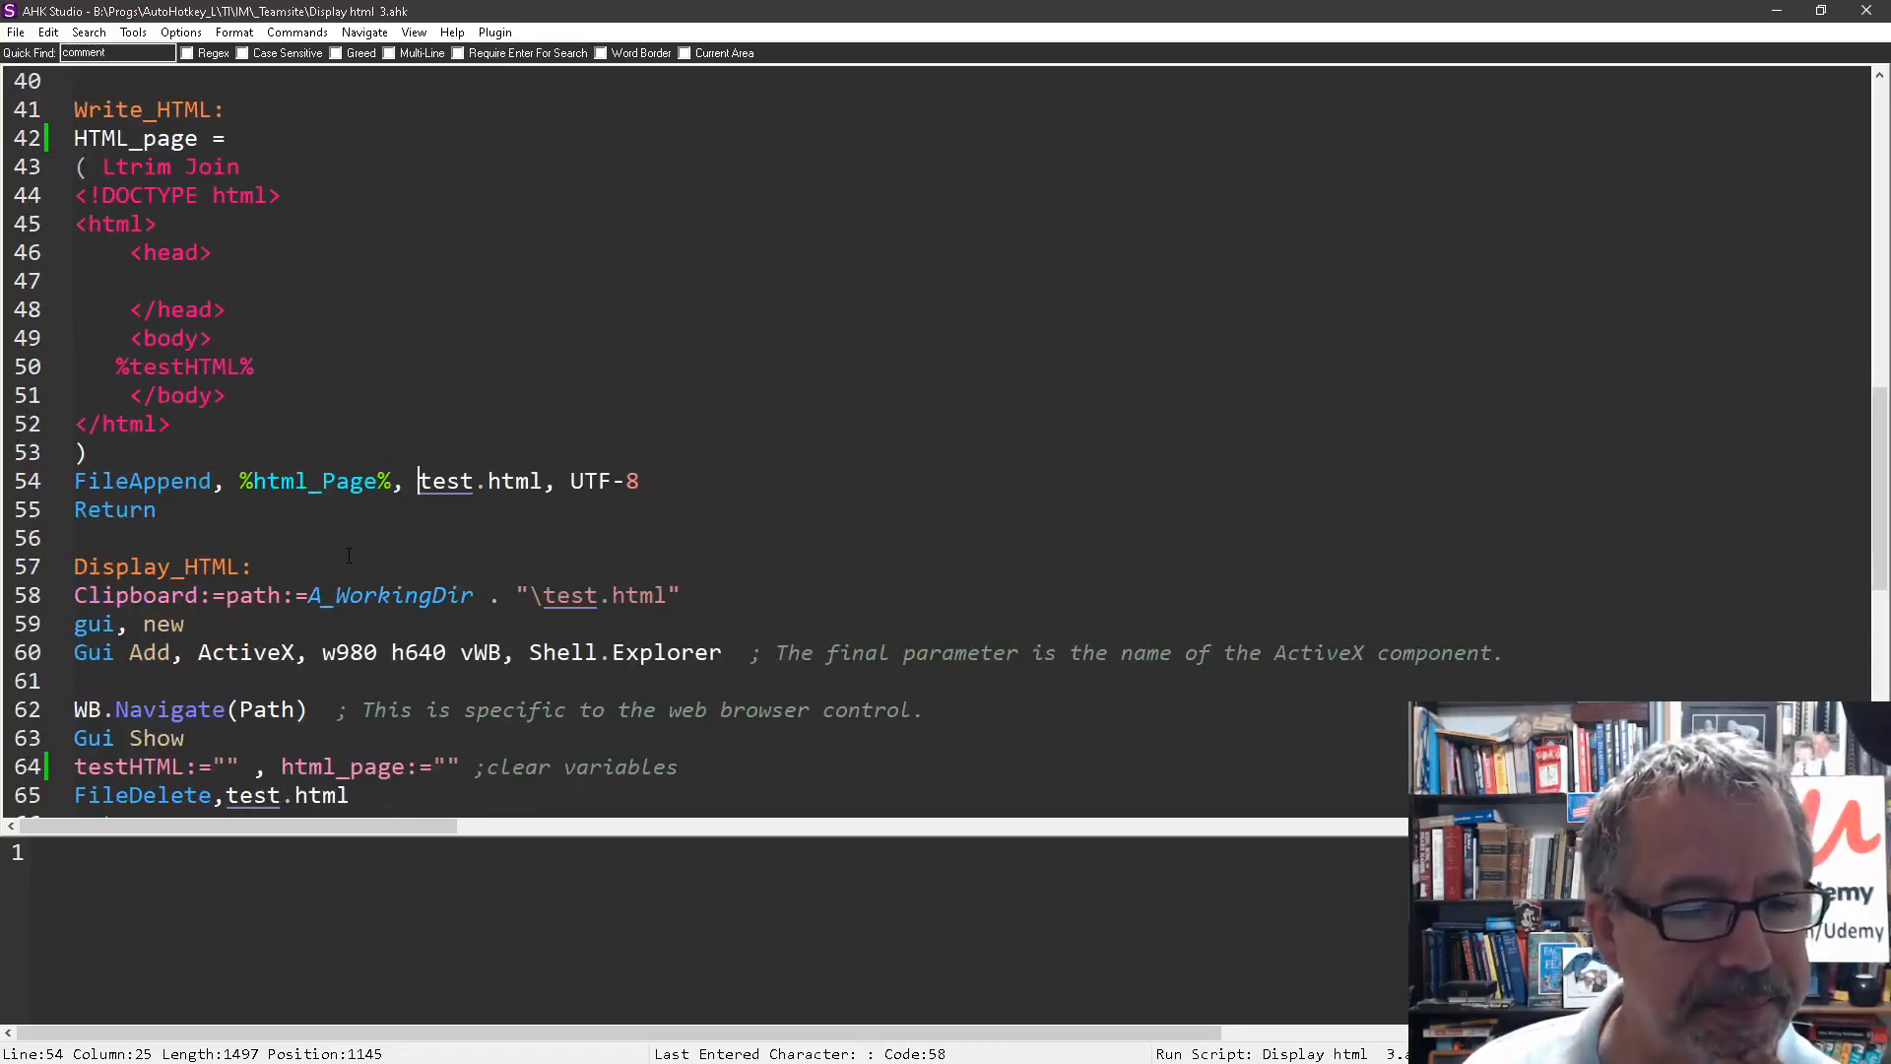
scroll("down", 3)
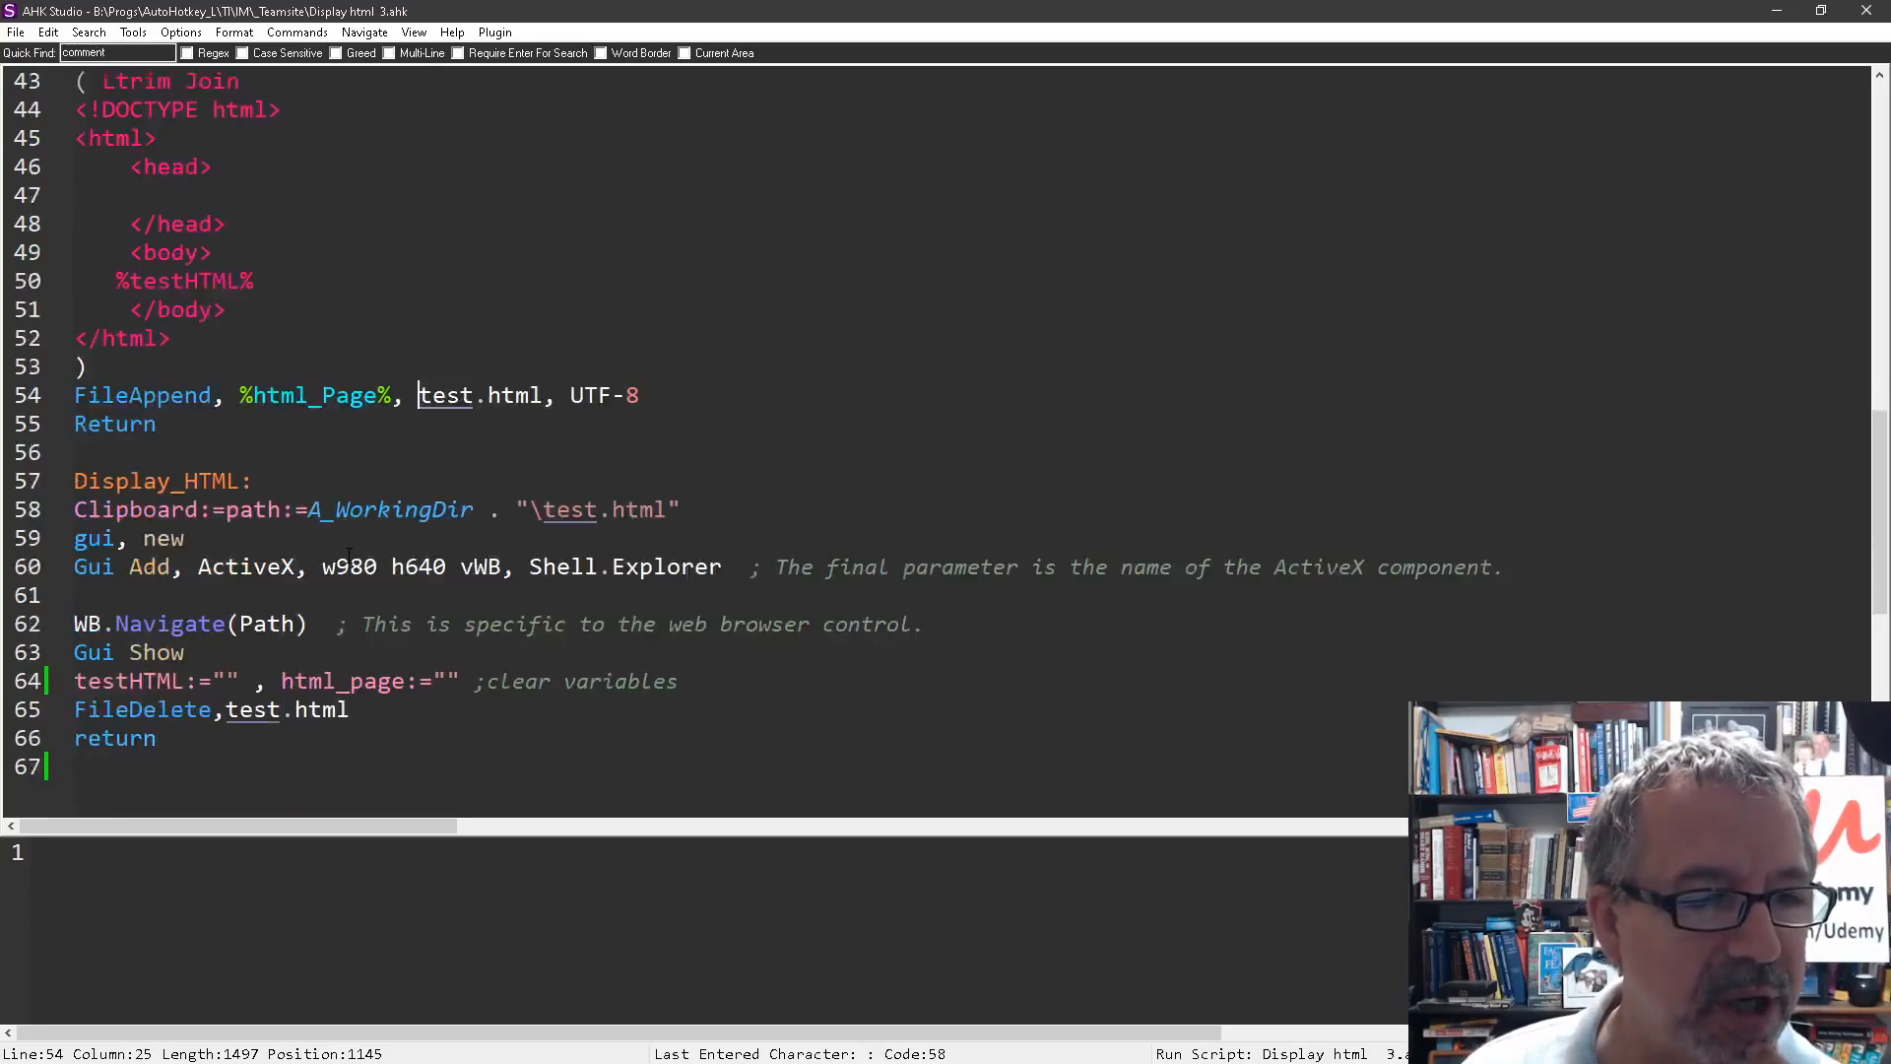
scroll("down", 3)
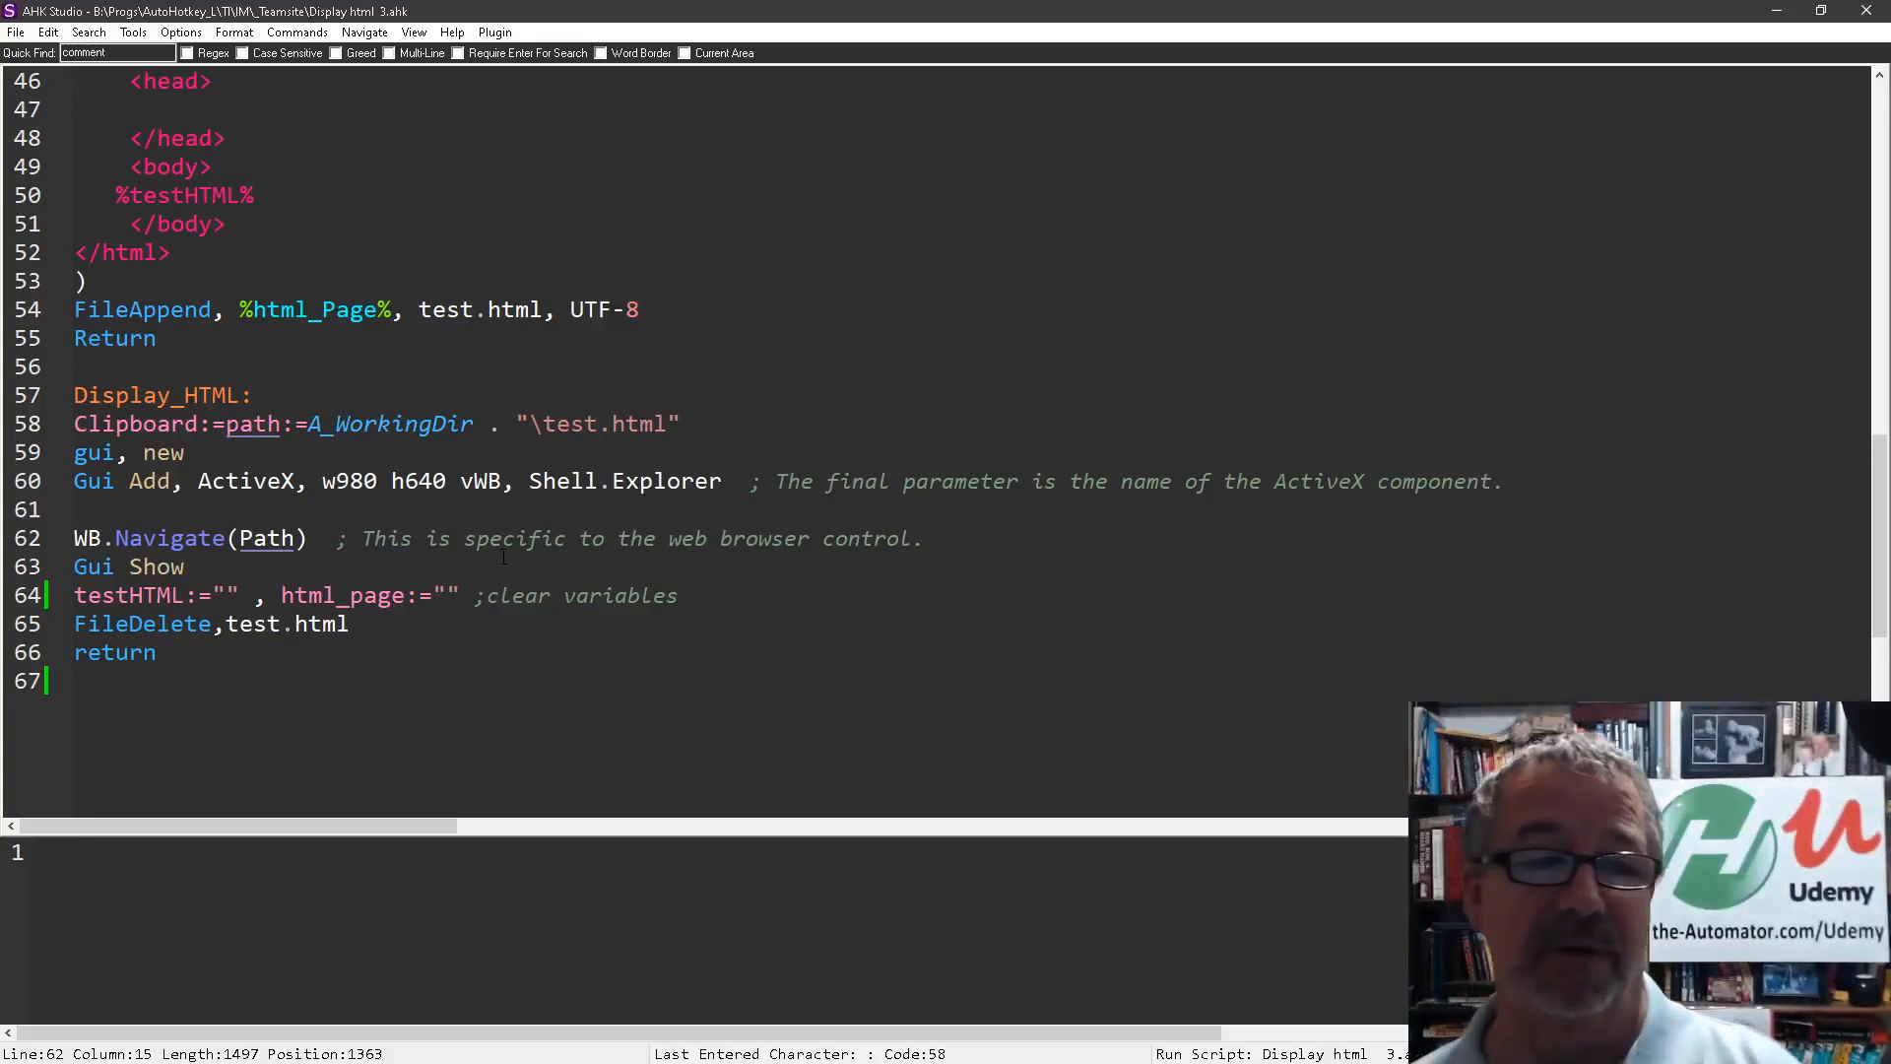
scroll("down", 3)
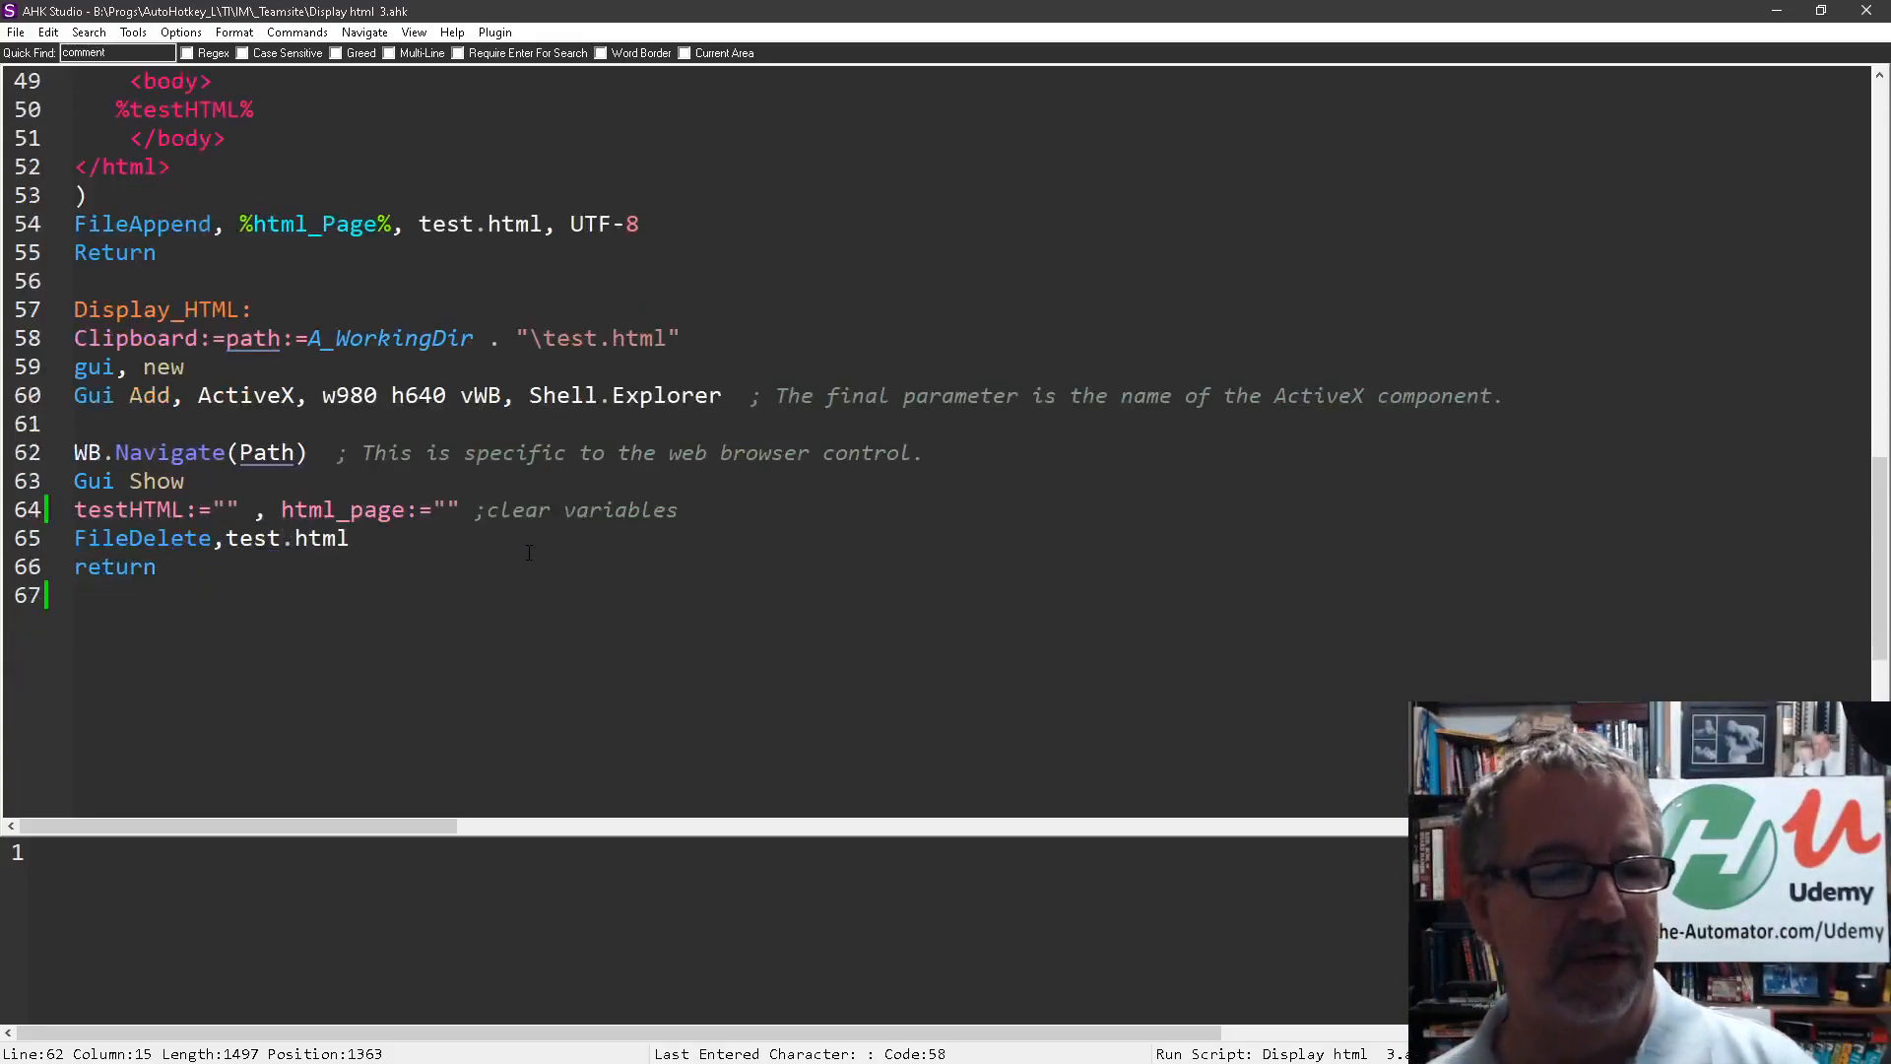